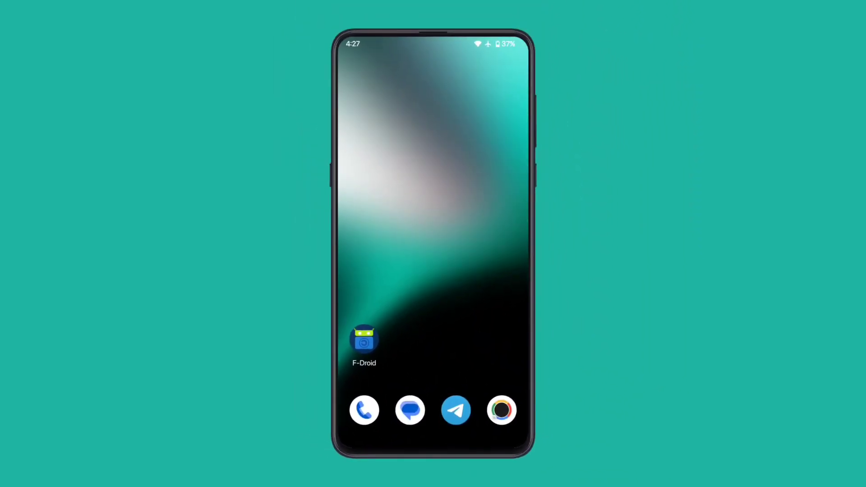
# - Browse F-Droid's latest apps and DuckDuckGo page, then view the five pending app updates
pyautogui.click(363, 336)
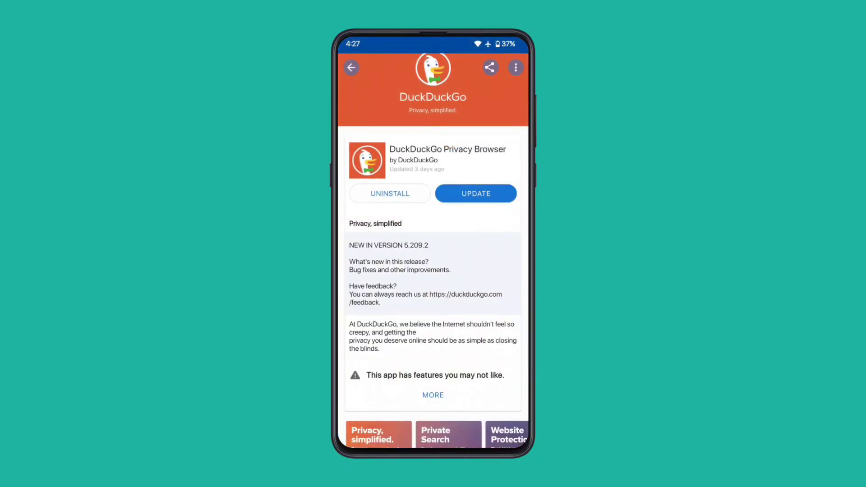
pyautogui.scroll(-3)
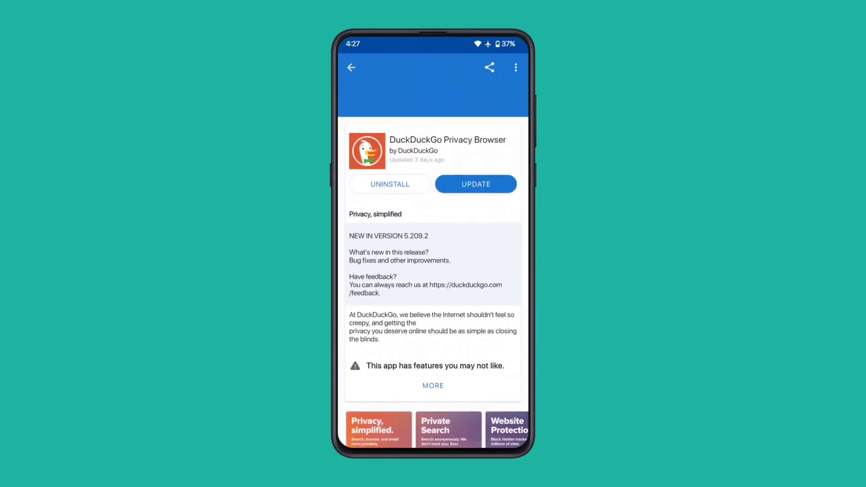
pyautogui.click(350, 66)
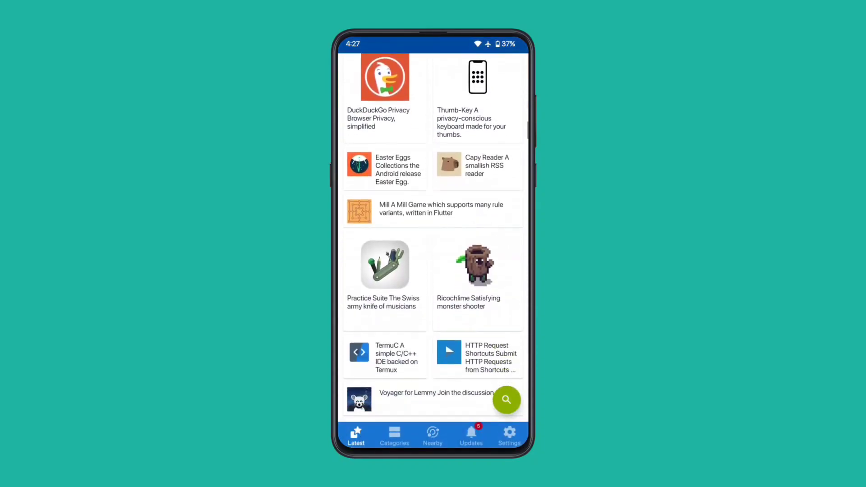
pyautogui.click(470, 435)
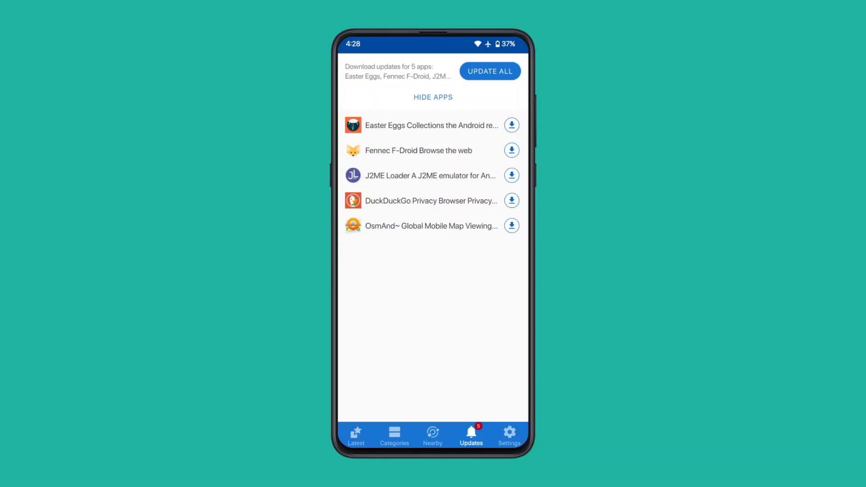
pyautogui.click(488, 71)
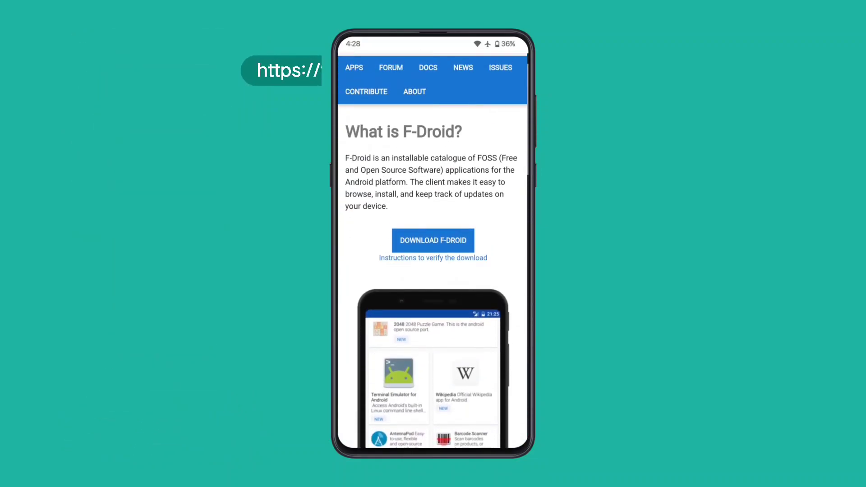
# - View the 'What is F-Droid?' page with its Download F-Droid button
pyautogui.click(433, 240)
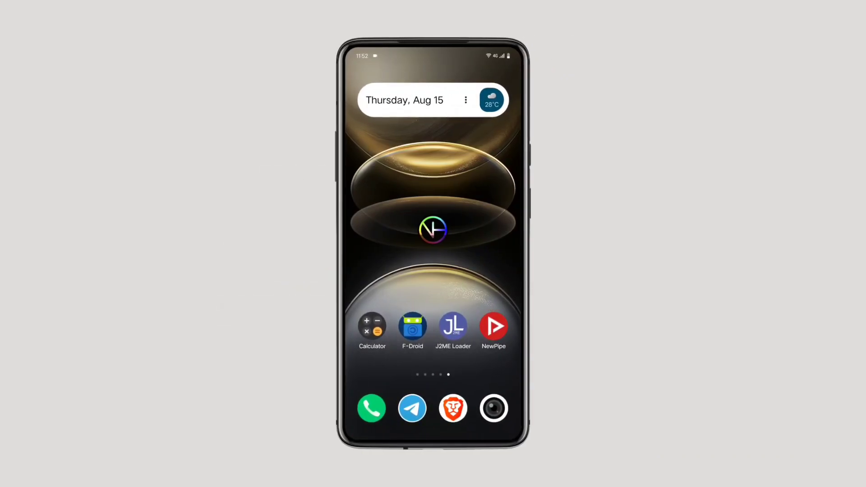
pyautogui.click(451, 327)
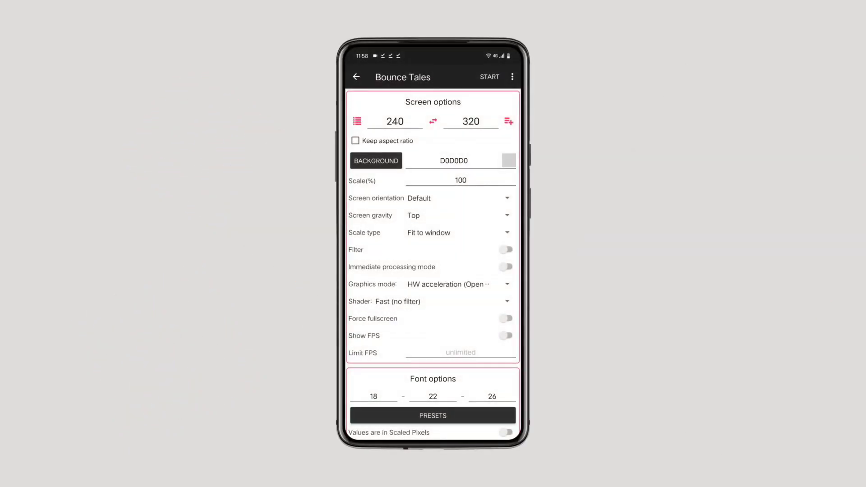
pyautogui.click(489, 77)
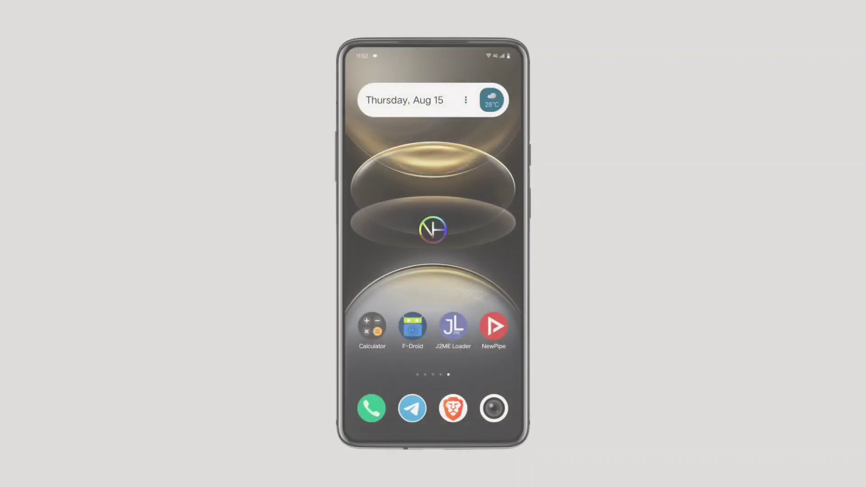
pyautogui.click(452, 327)
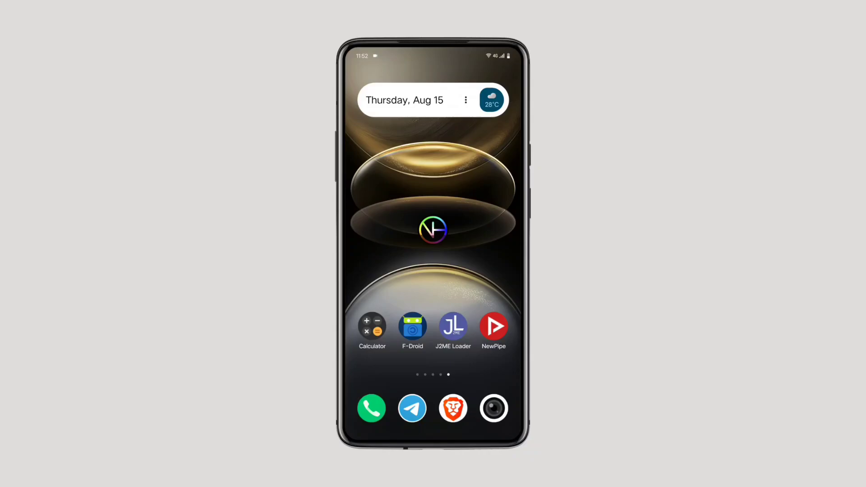
# - In Brave, go to phoneky.com/java-software and search for Bounce tales
pyautogui.click(452, 408)
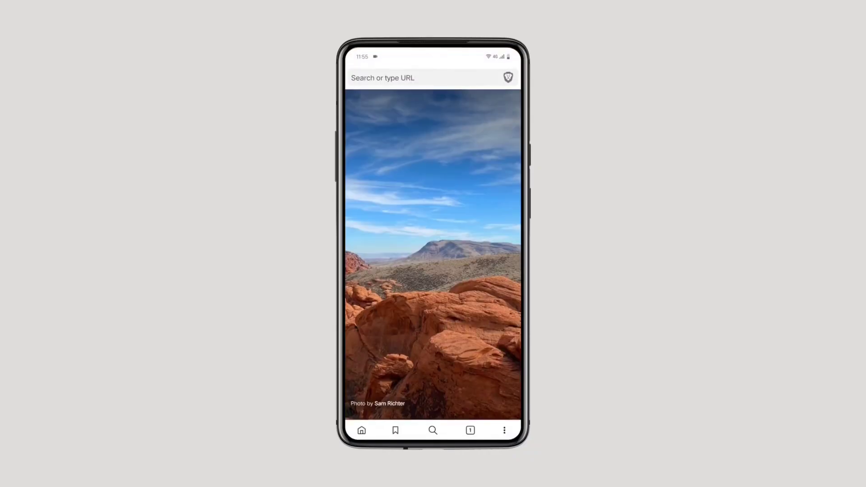
pyautogui.click(433, 77)
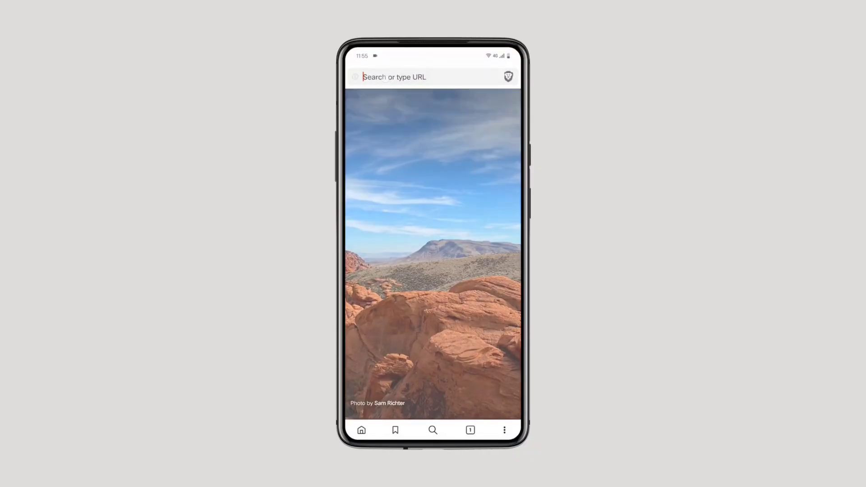
pyautogui.write('https://phoneky.com/java-software')
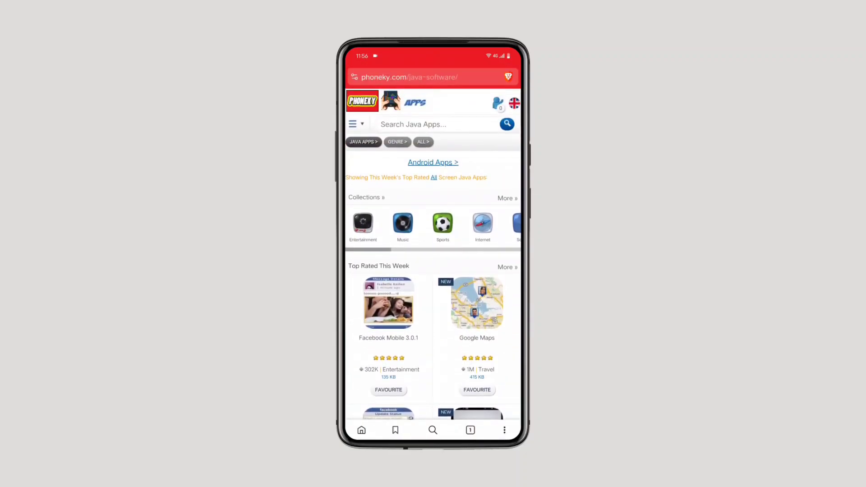
pyautogui.write('Bouc')
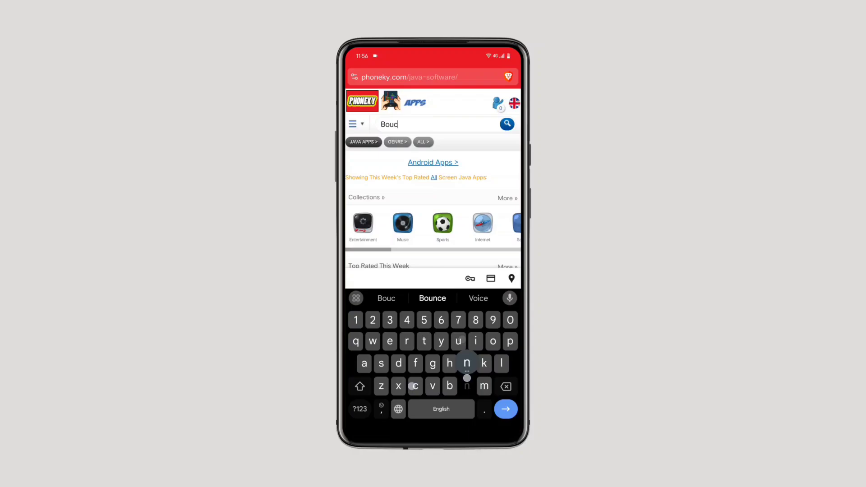
pyautogui.click(432, 298)
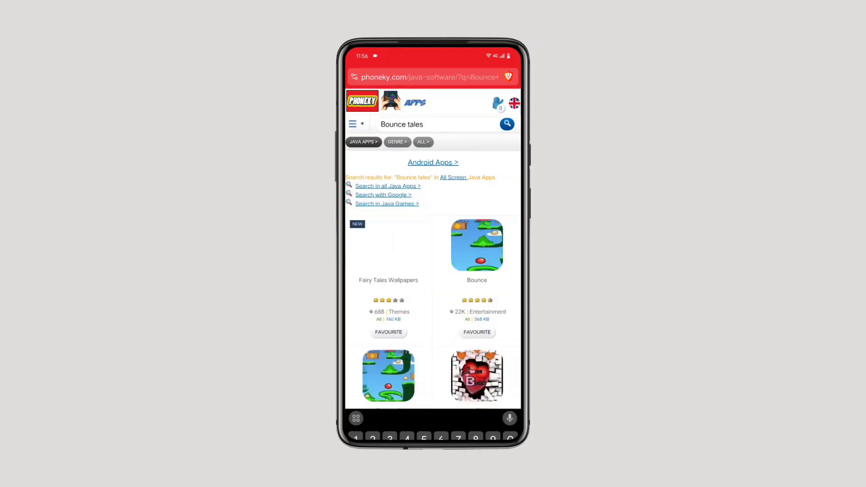
# - Open the Nokia Bounce game page and request its download until 'Your Game is ready'
pyautogui.click(476, 245)
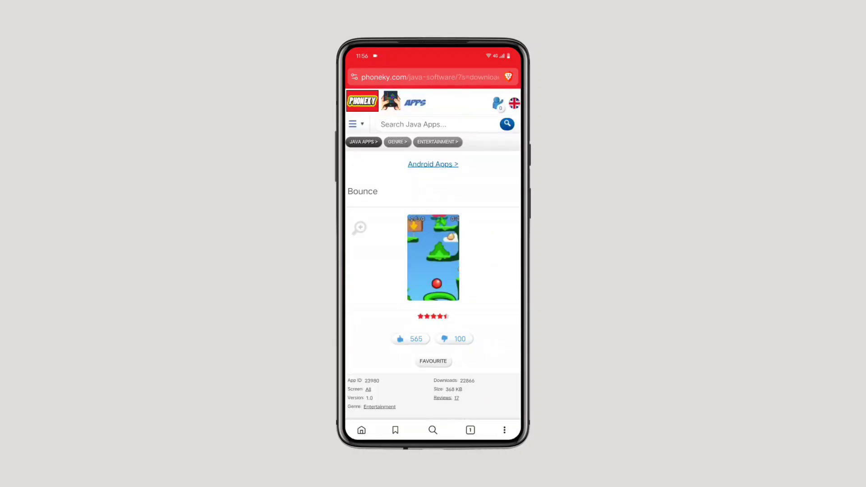
pyautogui.scroll(-3)
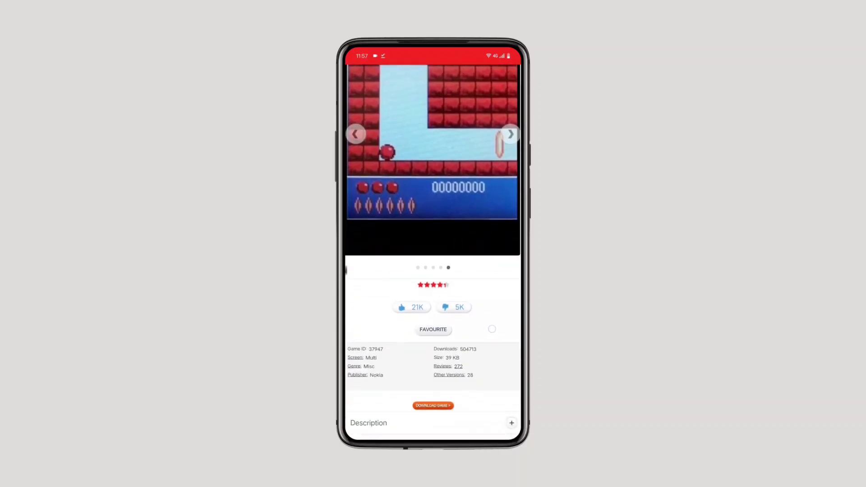
pyautogui.click(432, 405)
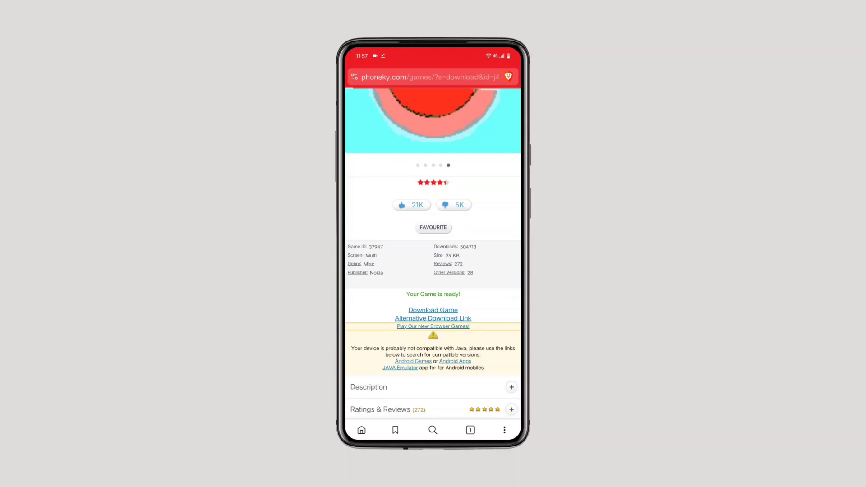
pyautogui.scroll(3)
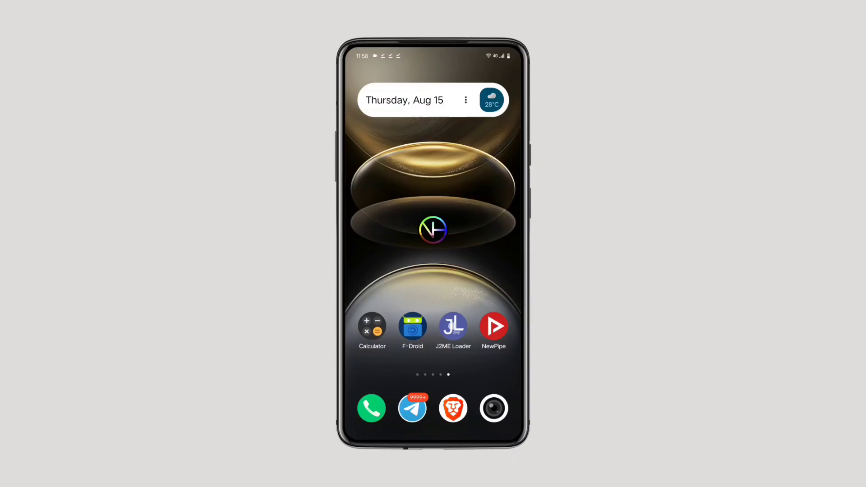
# - Add Bounce Tales to J2ME Loader and start a new game at Chapter 1: Misty Morning
pyautogui.click(452, 326)
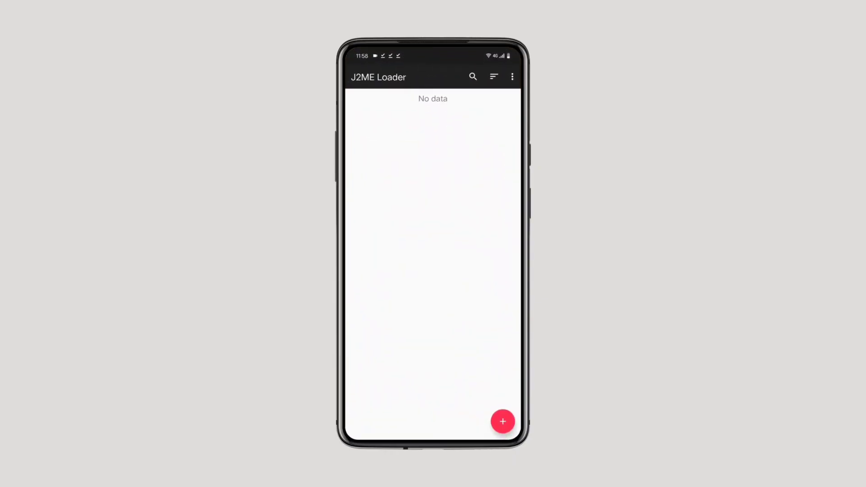
pyautogui.click(502, 421)
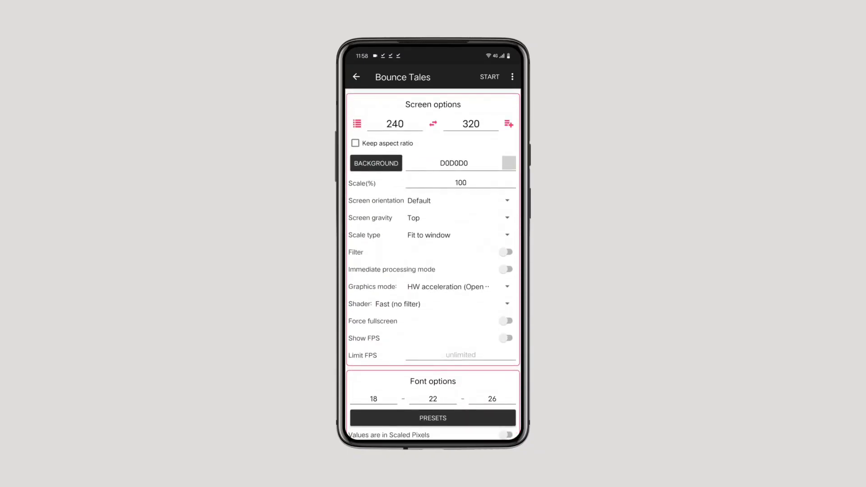
pyautogui.click(488, 76)
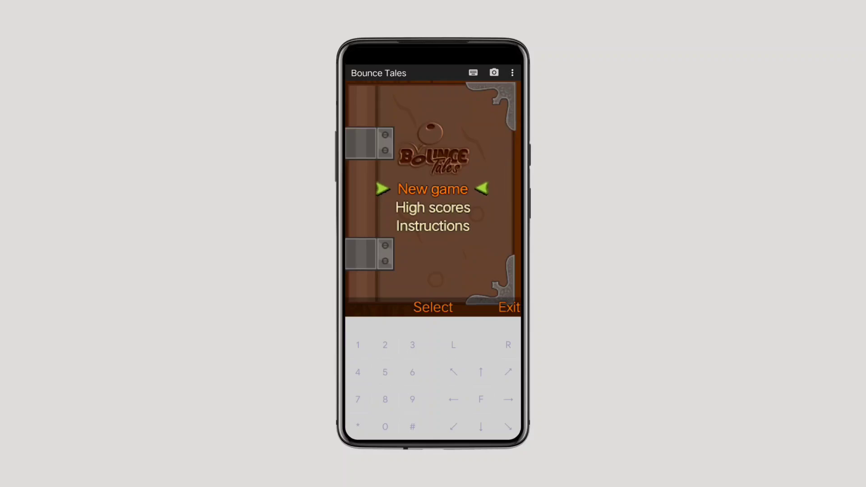
pyautogui.click(431, 306)
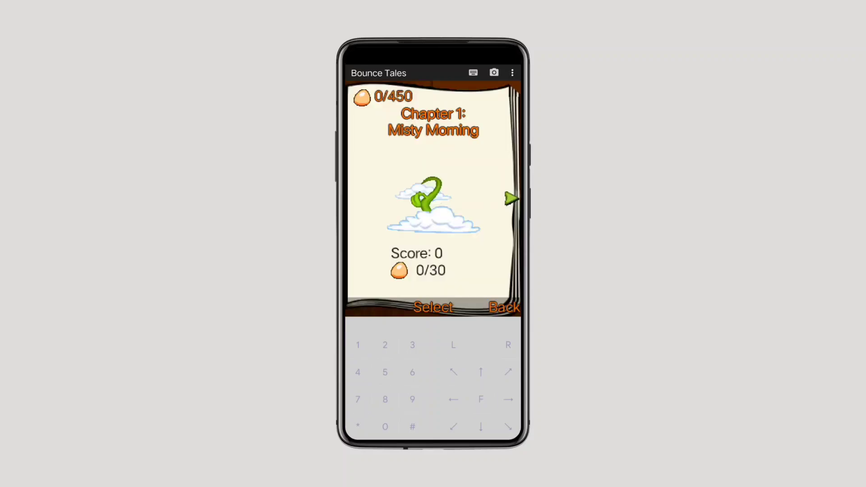
pyautogui.click(433, 306)
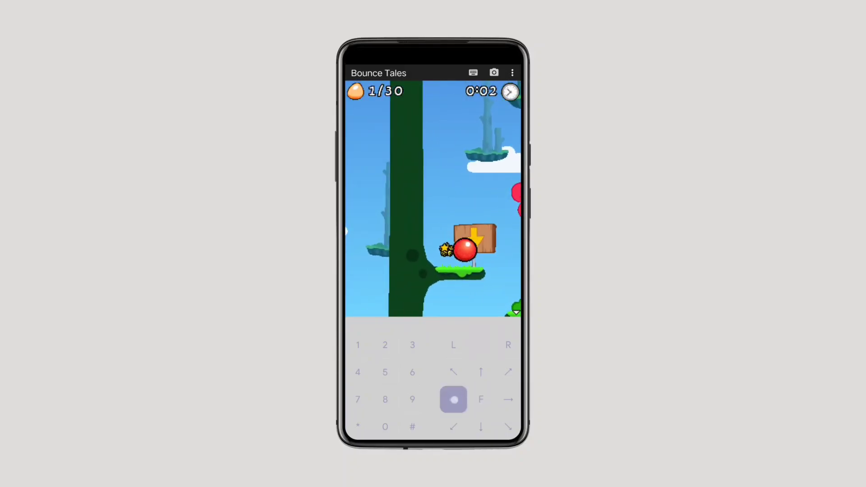
# - Play through the first chapter, then exit the running game from the emulator menu
pyautogui.click(480, 371)
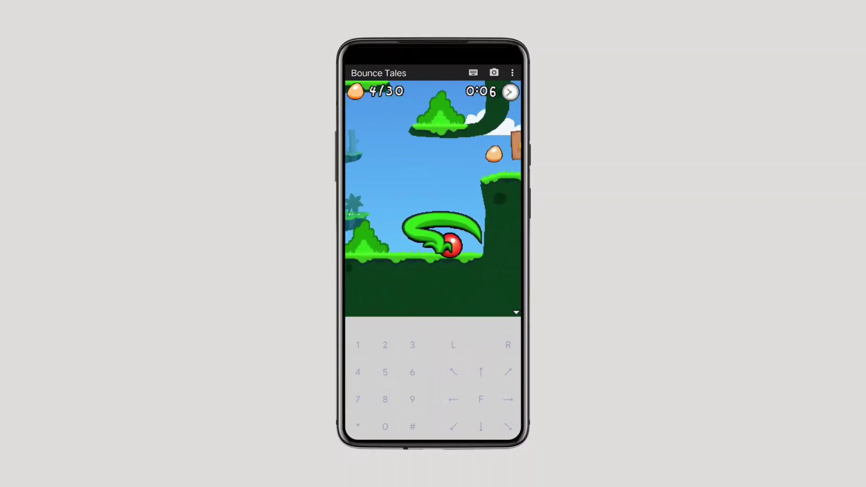
pyautogui.click(506, 399)
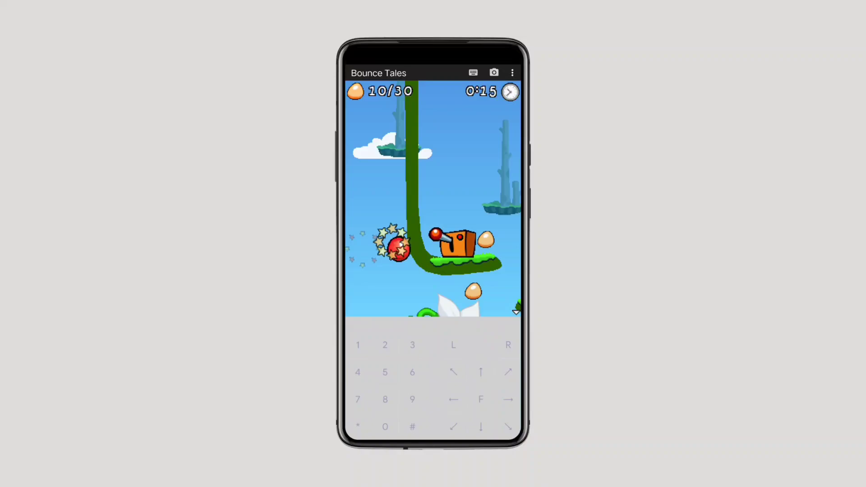
pyautogui.click(512, 72)
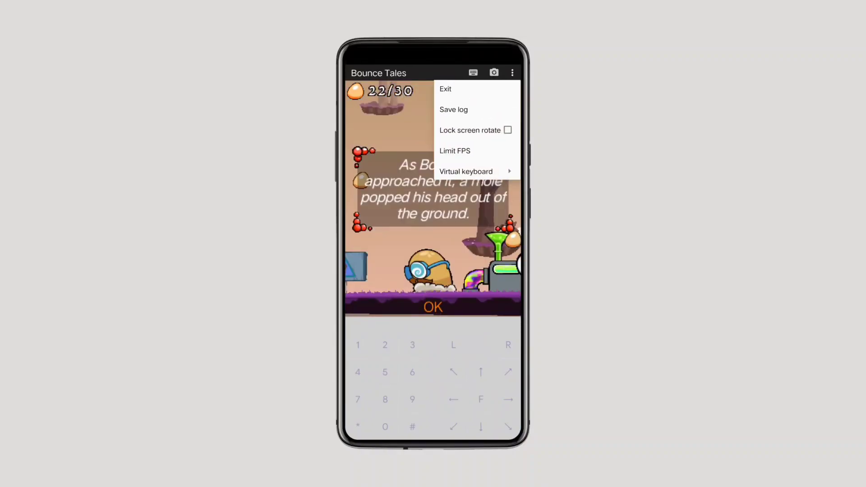
pyautogui.click(445, 90)
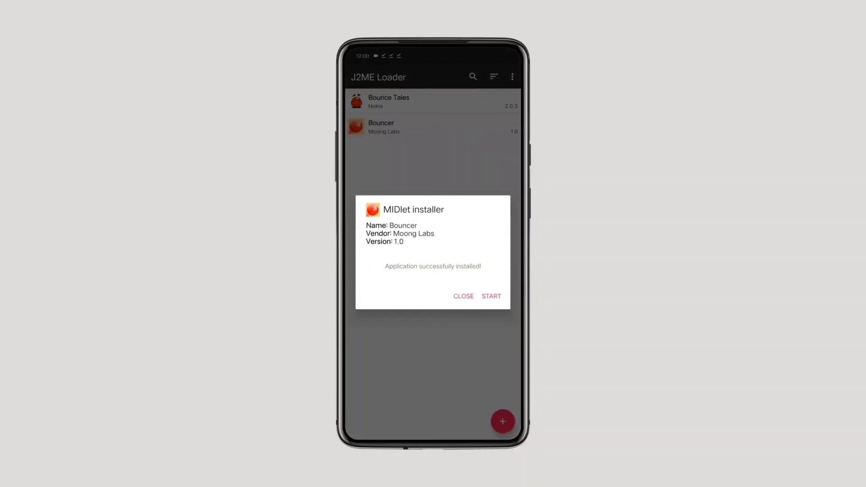
# - Launch Bouncer with its default screen settings, play briefly, then leave to the desktop
pyautogui.click(491, 296)
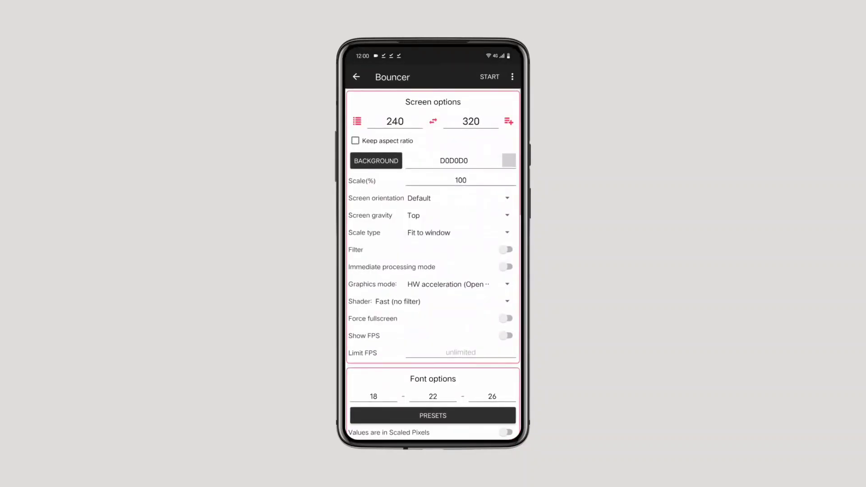
pyautogui.click(489, 77)
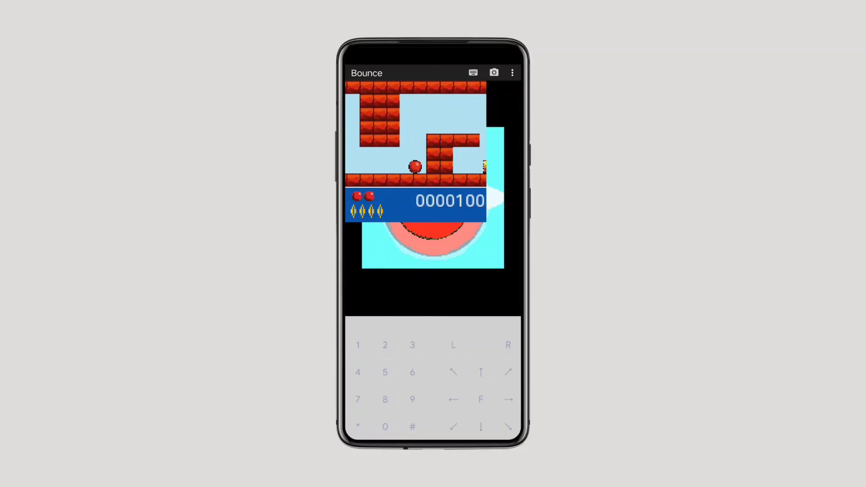
pyautogui.click(506, 400)
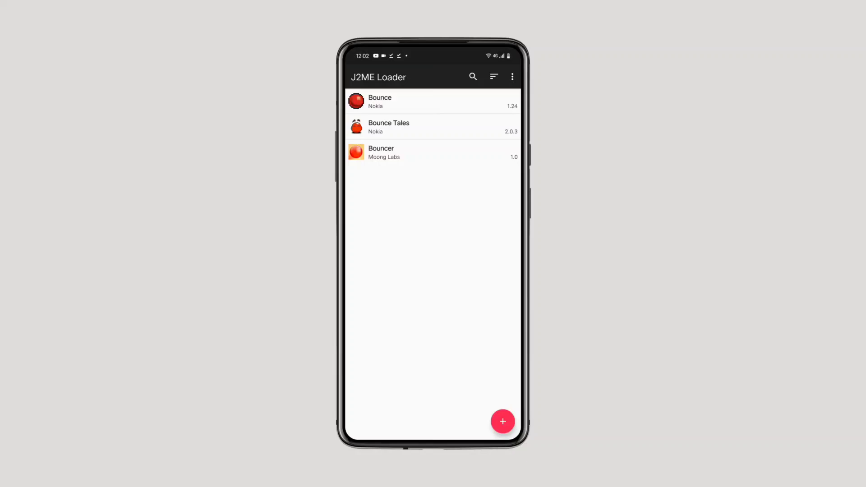
pyautogui.press('Super')
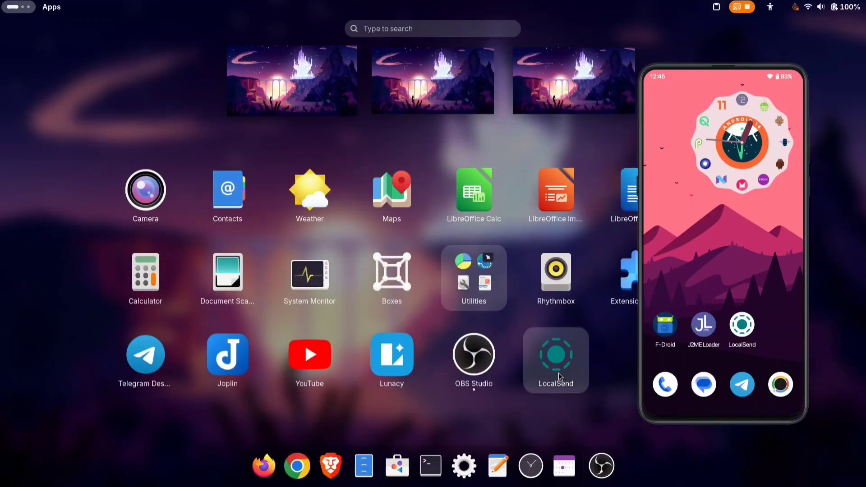
# - In desktop LocalSend's Send view, pick the 13.6 MB video 6161098-hd_1920_1080_30fps.mp4
pyautogui.click(555, 355)
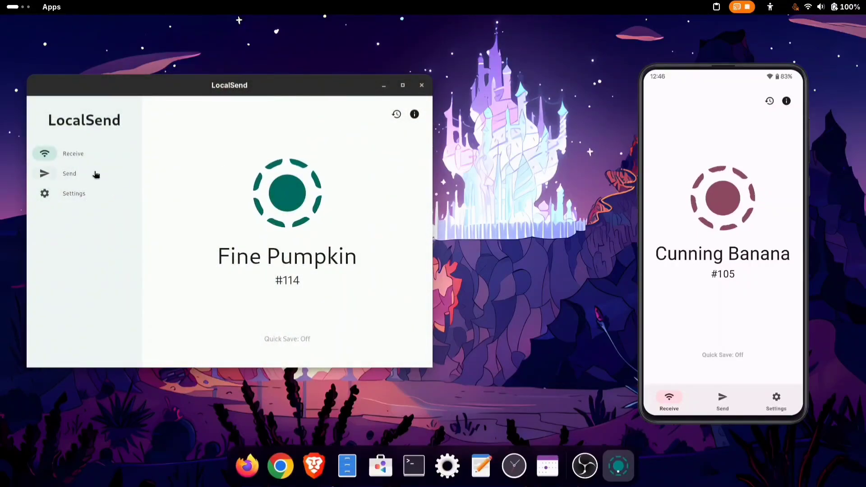
pyautogui.click(70, 173)
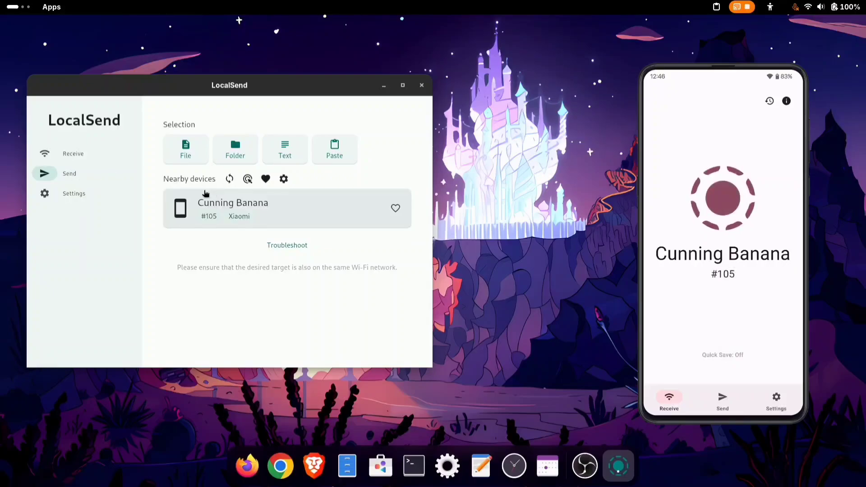
pyautogui.moveTo(273, 215)
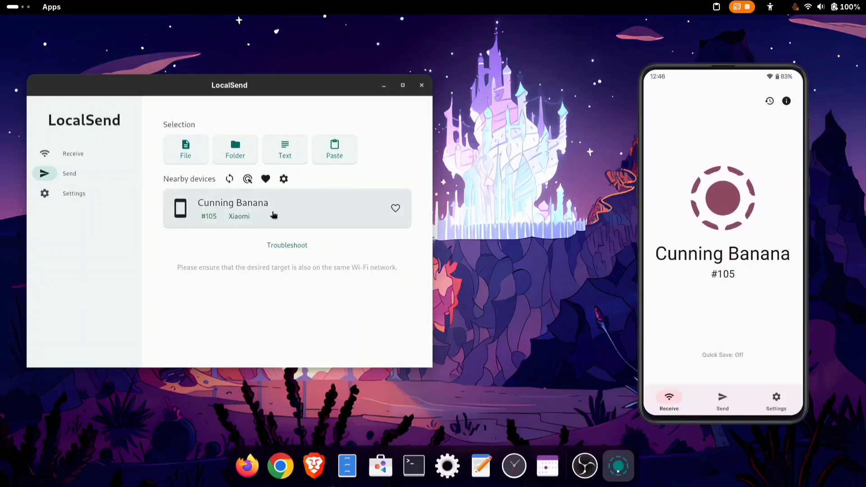
pyautogui.moveTo(205, 206)
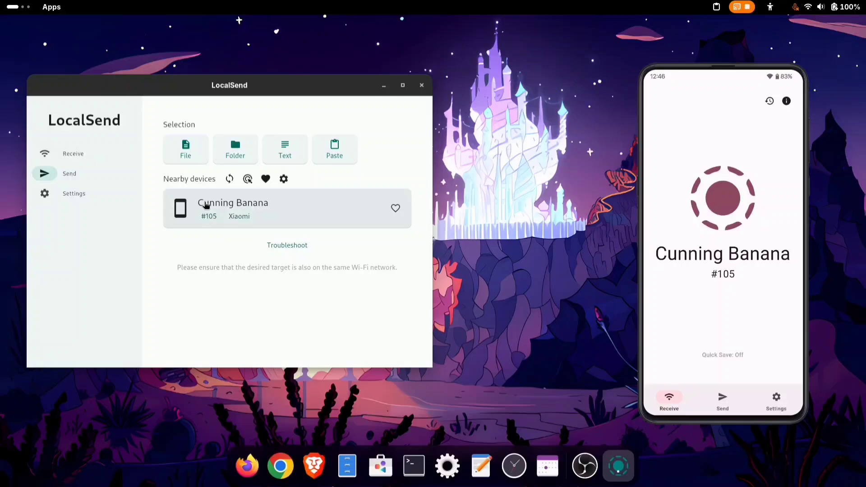
pyautogui.moveTo(185, 221)
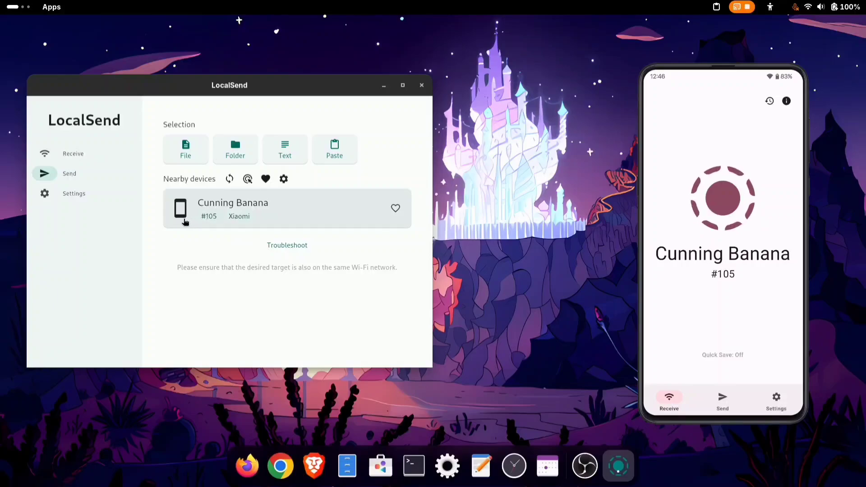
pyautogui.click(722, 400)
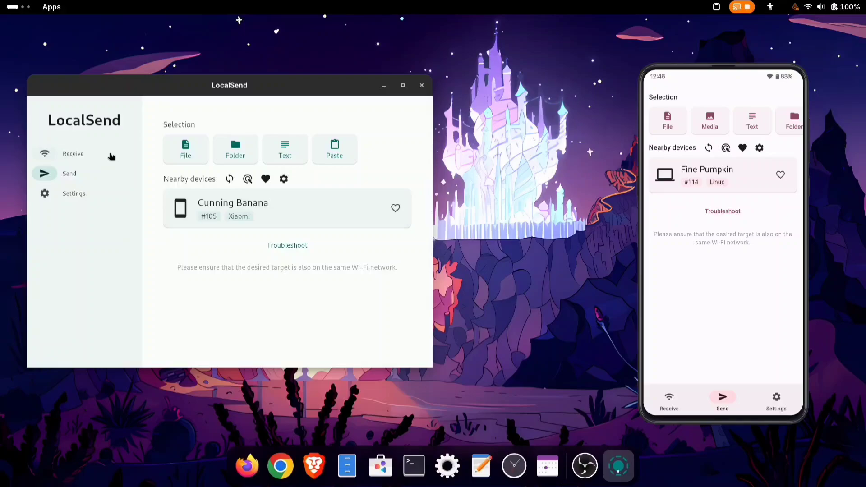
pyautogui.click(186, 148)
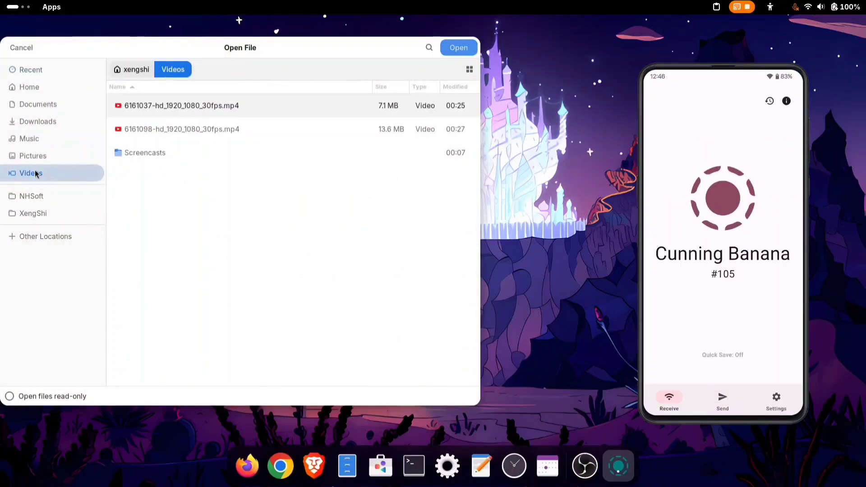
pyautogui.click(458, 47)
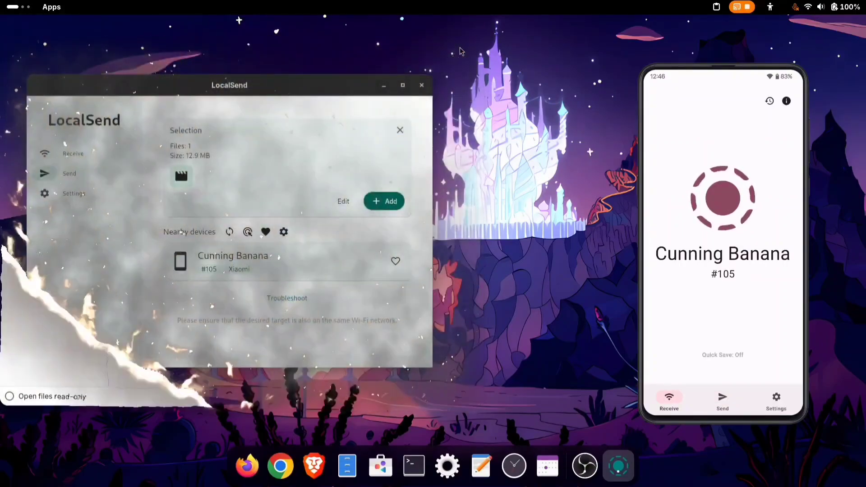
# - Send the video to Cunning Banana, accept it on the phone, then finish and minimize LocalSend
pyautogui.click(399, 129)
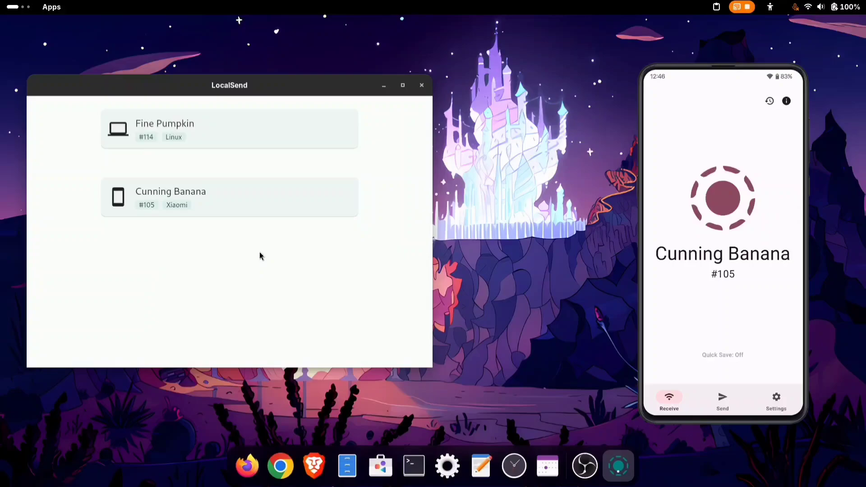
pyautogui.click(228, 129)
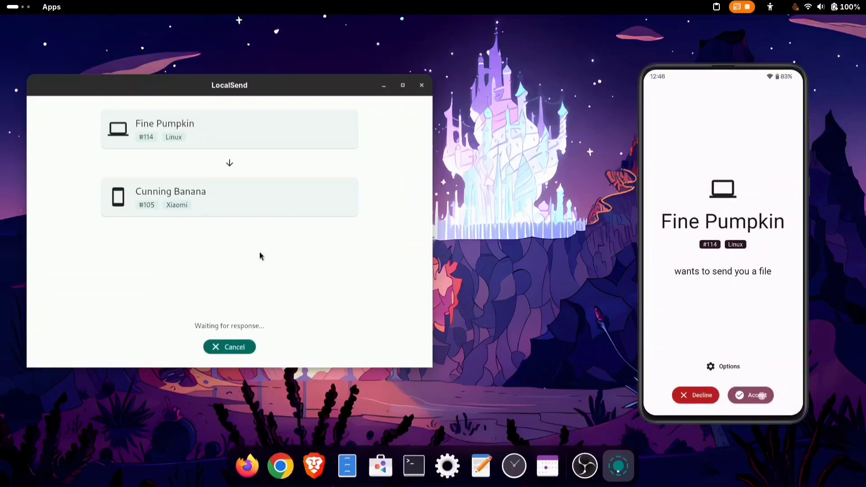
pyautogui.click(749, 395)
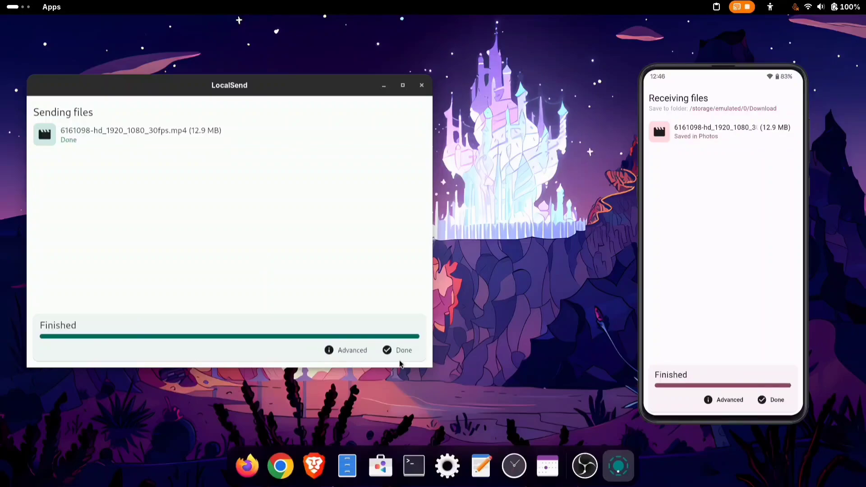
pyautogui.click(397, 350)
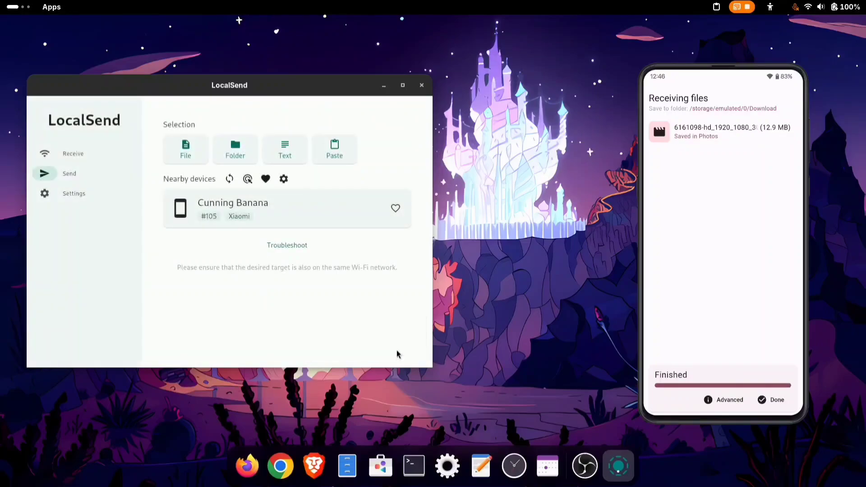
pyautogui.click(776, 399)
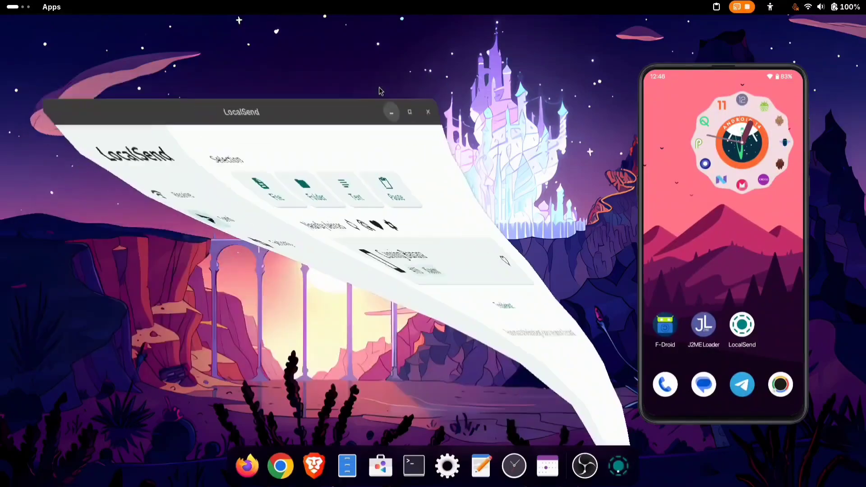
# - Search Google for 'local send', open localsend.org and go to its Linux downloads page
pyautogui.click(427, 112)
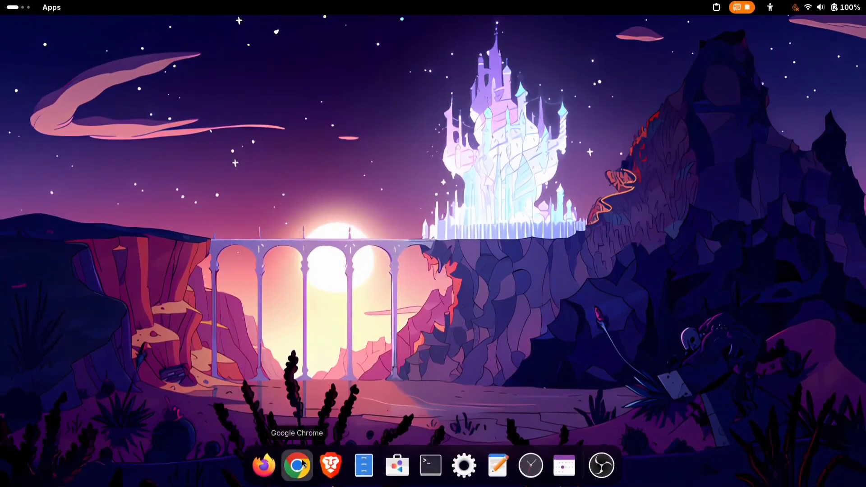
pyautogui.click(297, 464)
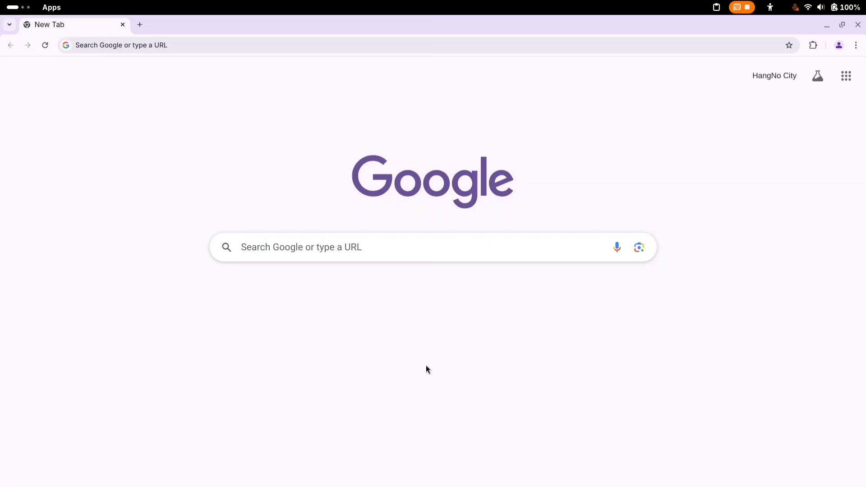
pyautogui.write('local send')
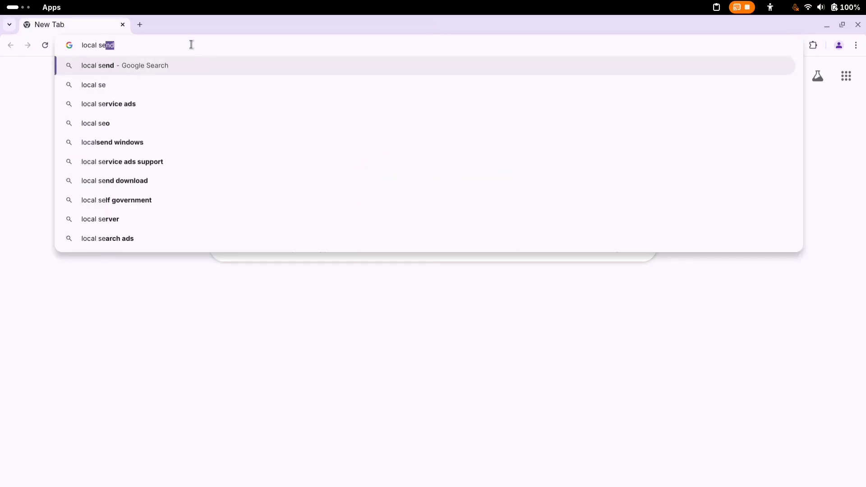
pyautogui.press('Return')
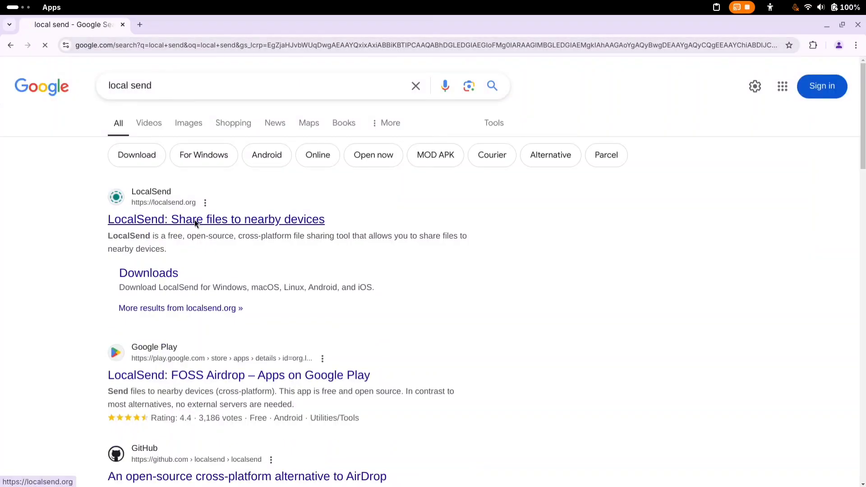
pyautogui.click(216, 219)
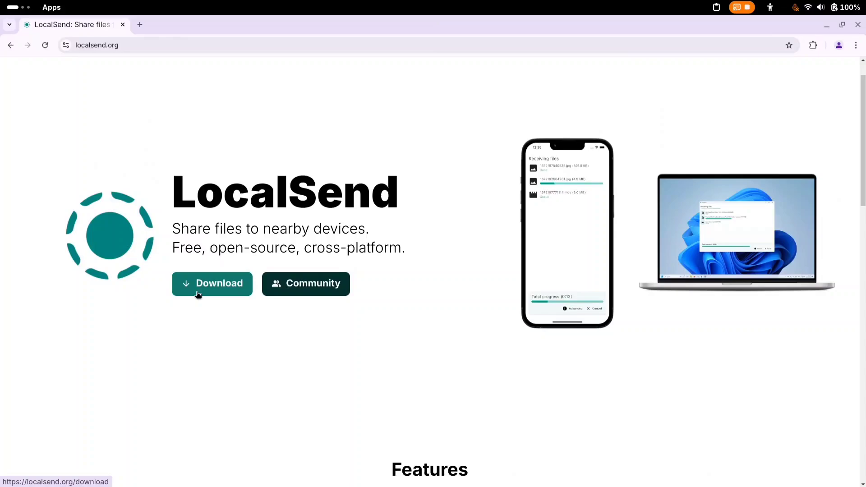
pyautogui.click(212, 284)
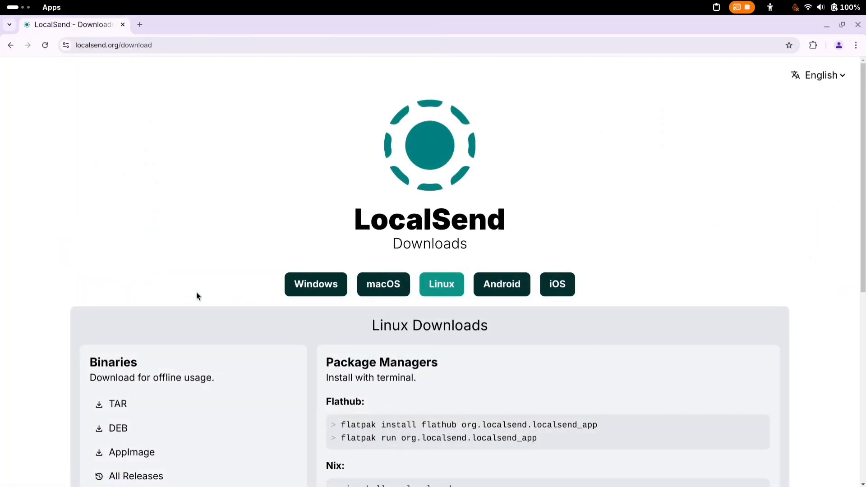
pyautogui.moveTo(384, 284)
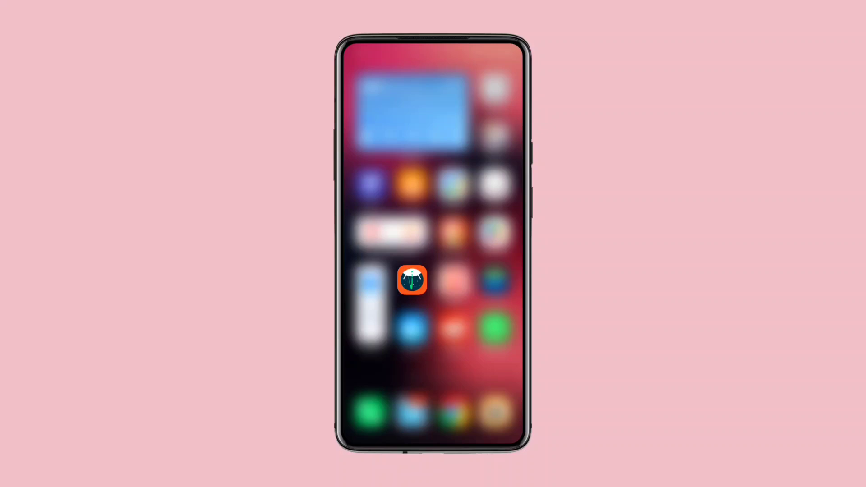
# - Browse the Easter Eggs list from Android 15 to Froyo and open the app's Settings panel
pyautogui.click(411, 280)
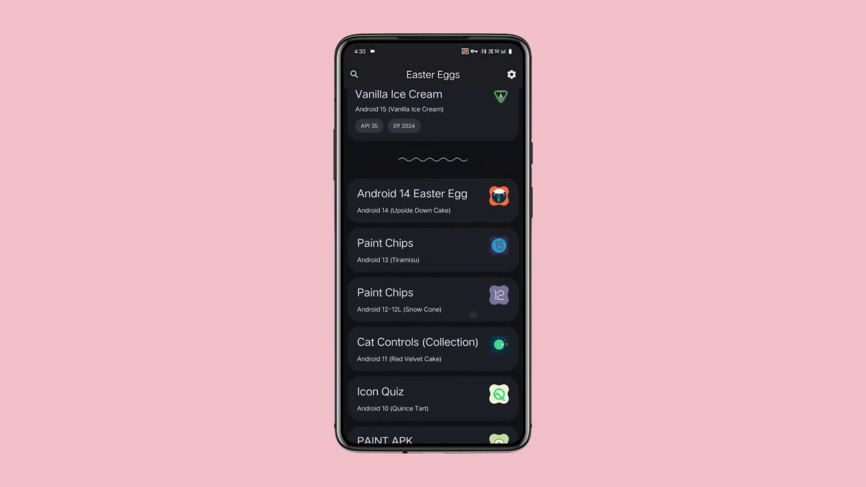
pyautogui.scroll(-3)
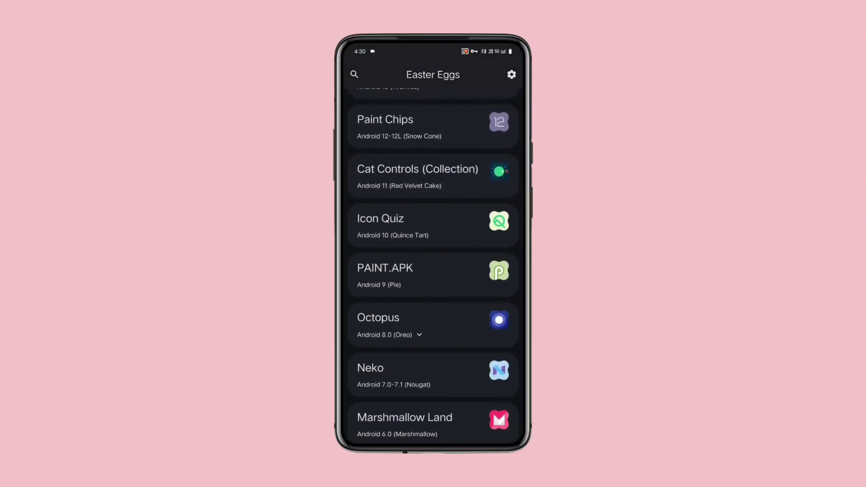
pyautogui.scroll(-3)
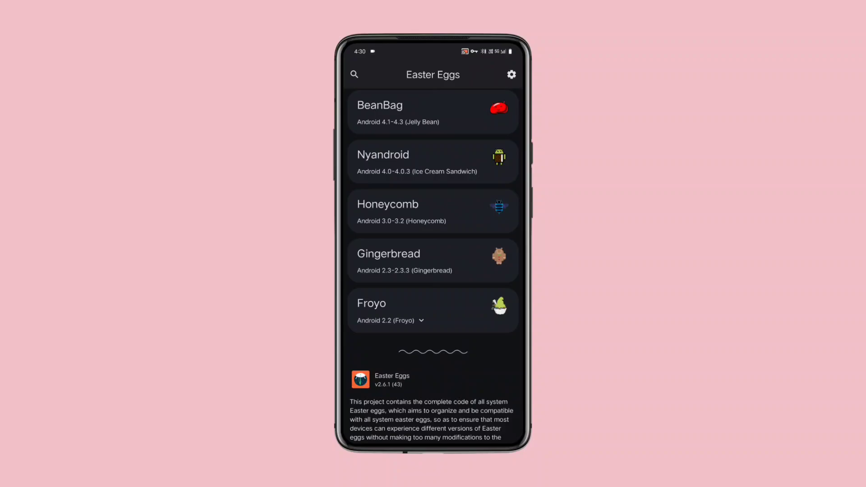
pyautogui.scroll(3)
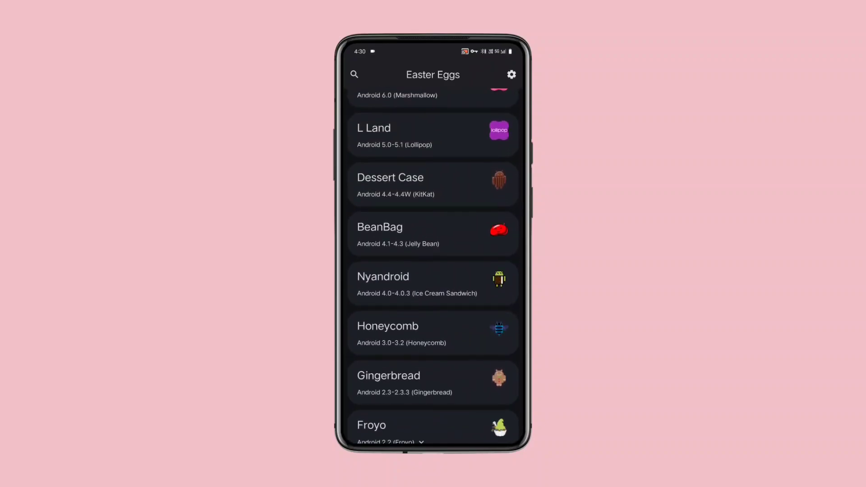
pyautogui.click(432, 232)
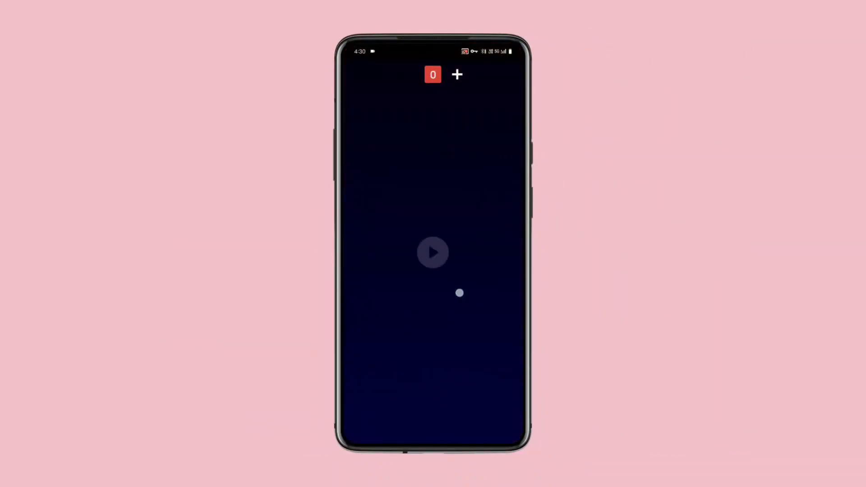
pyautogui.click(433, 252)
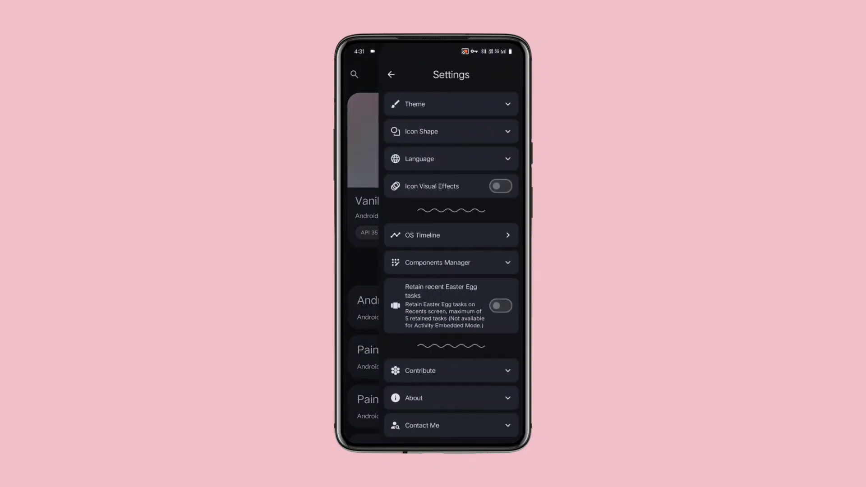
# - Switch Easter Eggs to a light theme, browse the Android OS Timeline, then return home
pyautogui.click(450, 104)
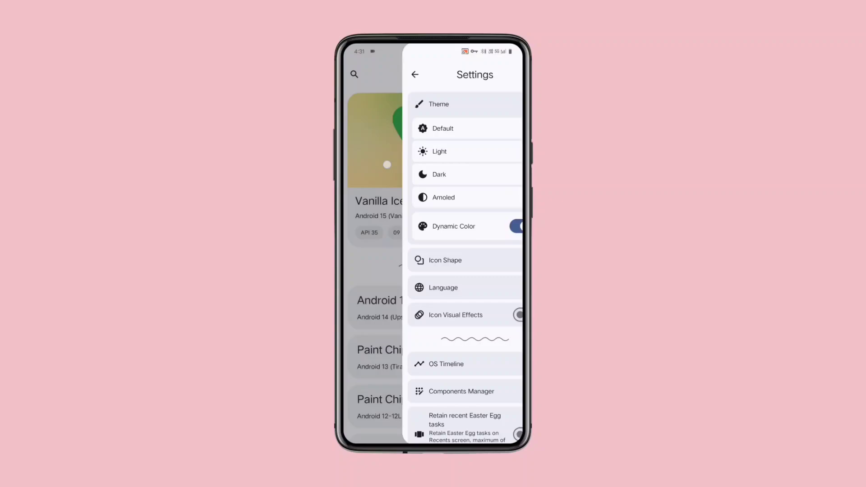
pyautogui.click(439, 363)
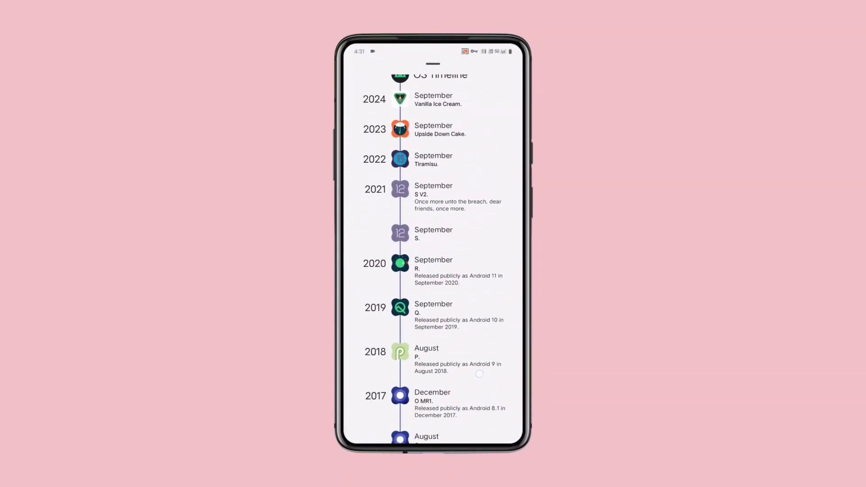
pyautogui.scroll(-3)
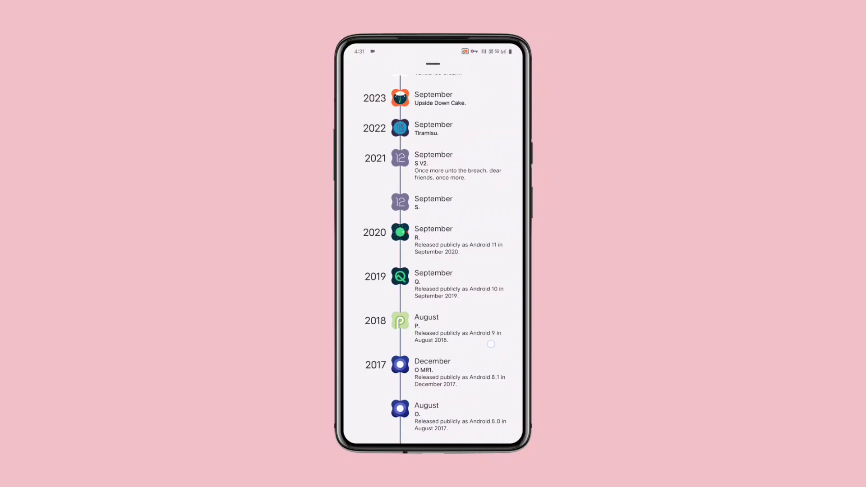
pyautogui.scroll(-3)
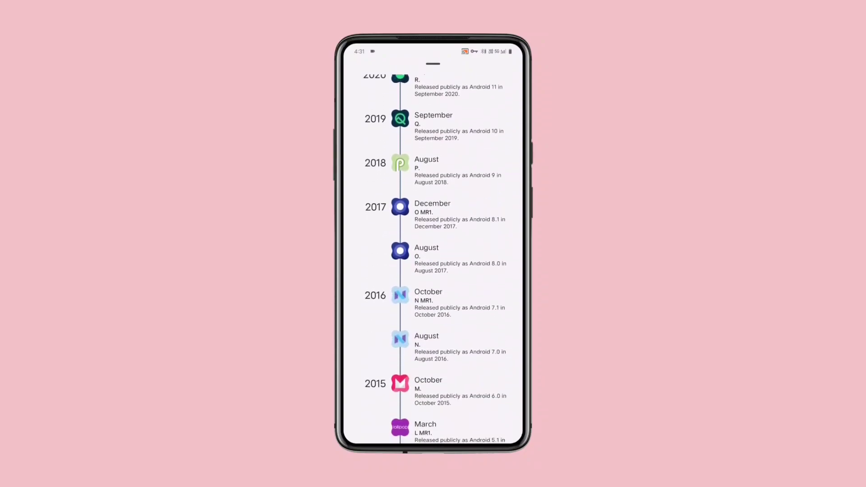
pyautogui.press('home')
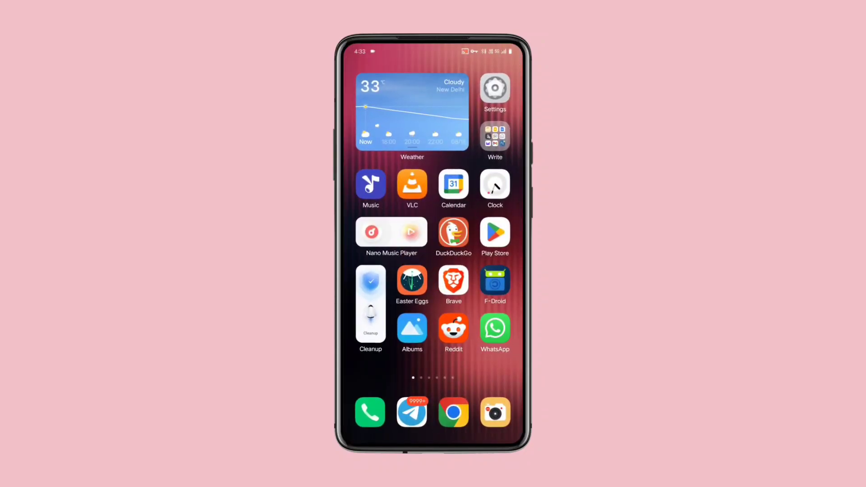
# - Add the Easter Eggs analog clock widget to the home screen from the widget picker
pyautogui.hscroll(-3)
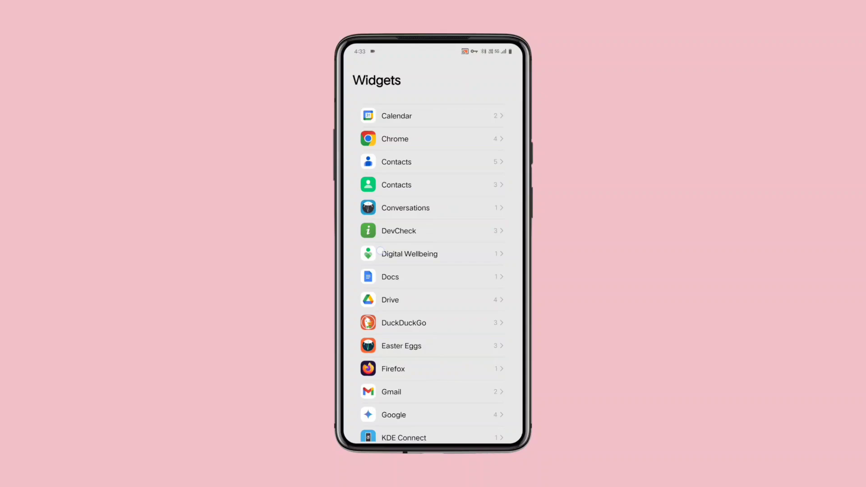
pyautogui.click(402, 345)
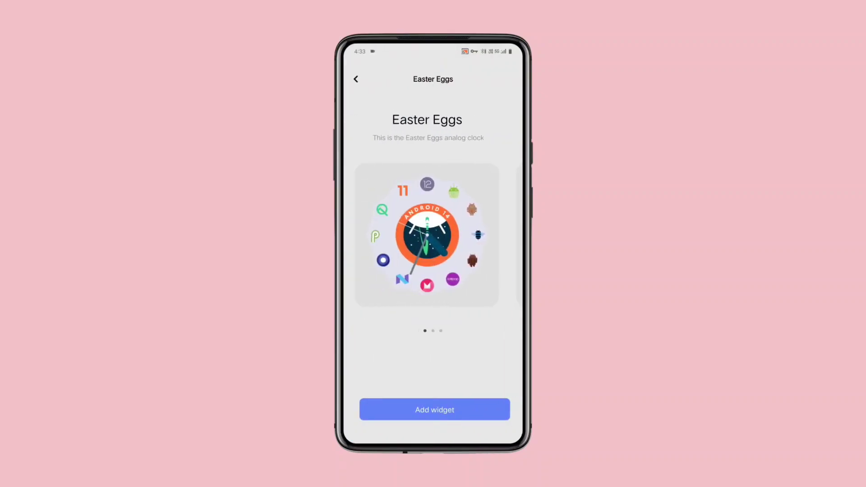
pyautogui.click(434, 409)
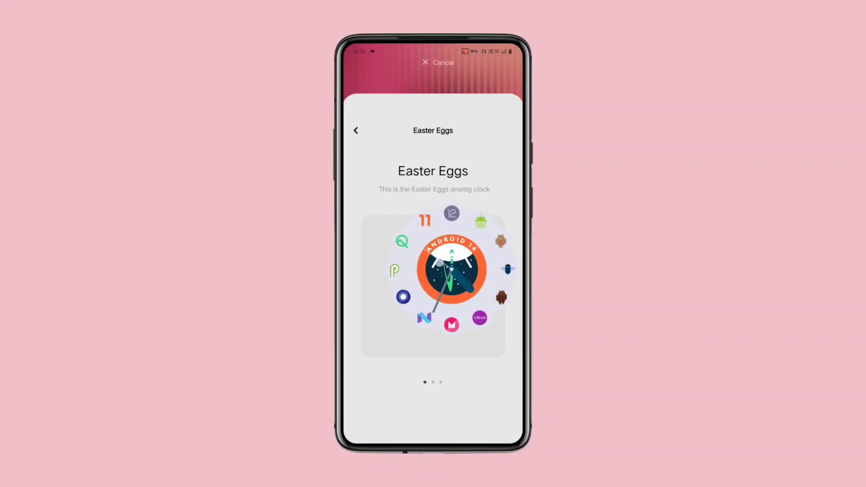
pyautogui.click(436, 62)
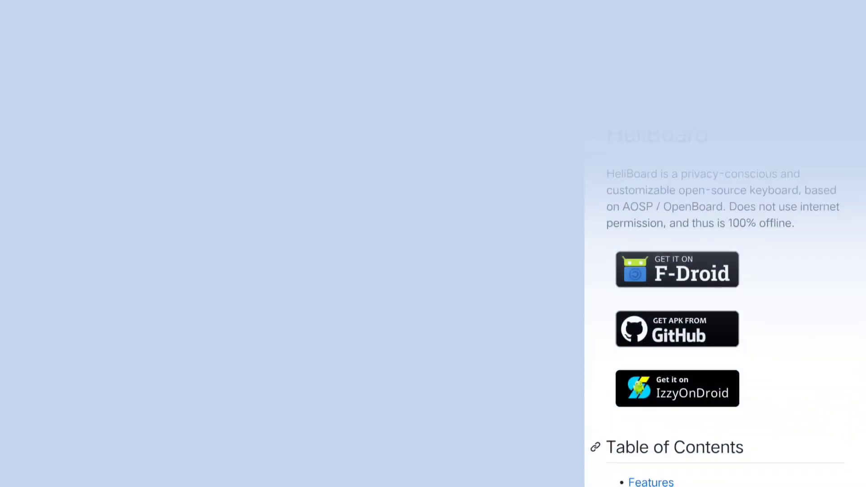
# - Browse the HeliBoard README page, then return to the phone's home screen
pyautogui.scroll(3)
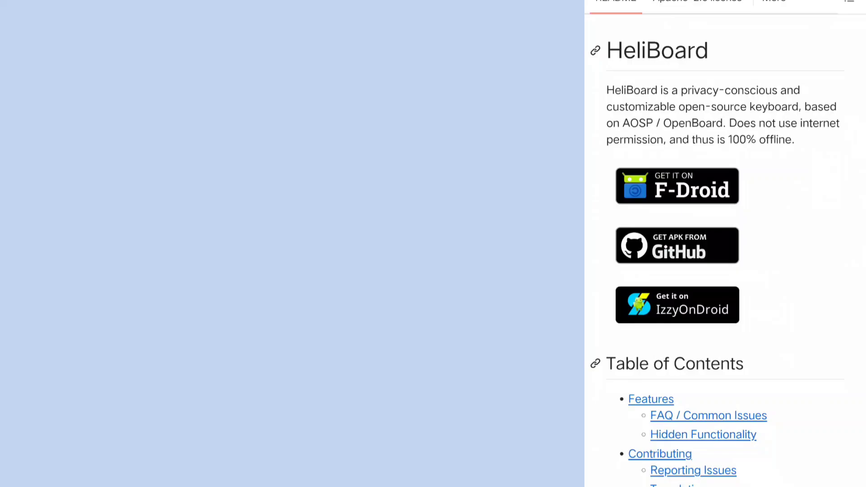
pyautogui.scroll(-3)
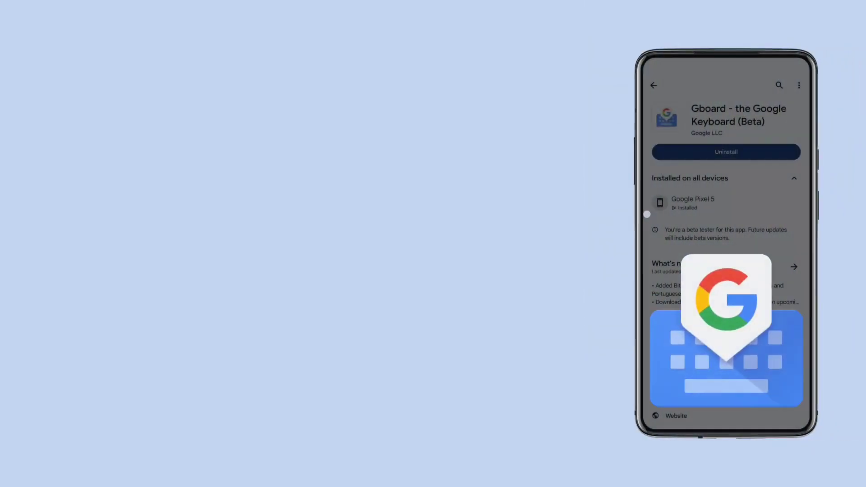
pyautogui.scroll(-3)
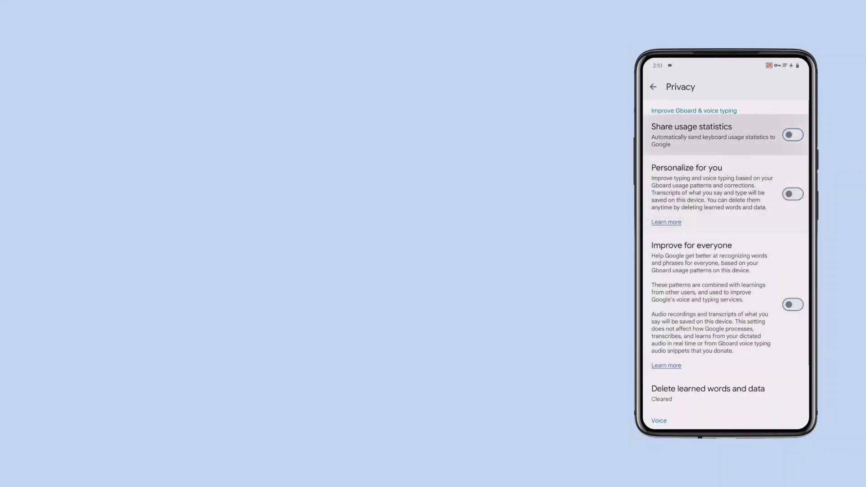
pyautogui.click(654, 87)
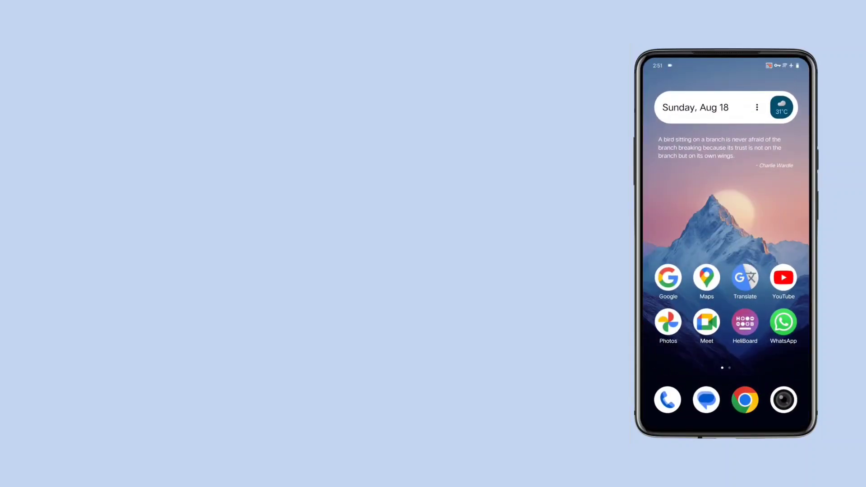
# - Complete HeliBoard setup as the active input method and review its Languages & Layouts settings
pyautogui.click(743, 321)
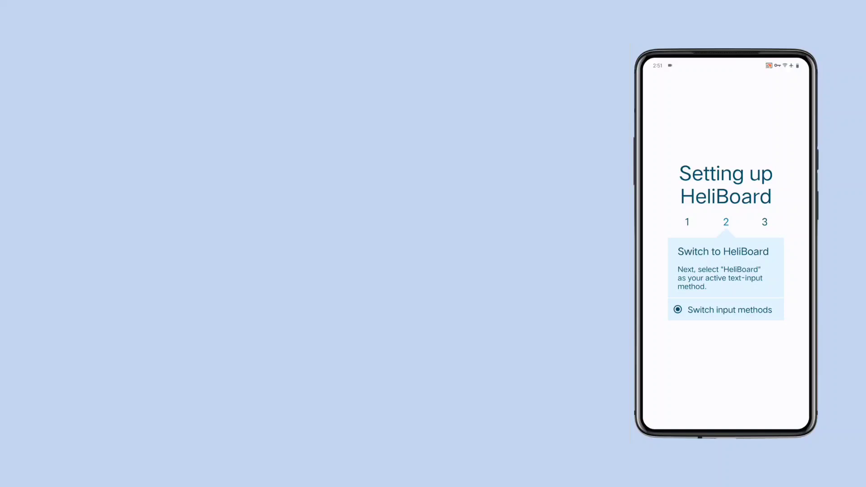
pyautogui.click(725, 309)
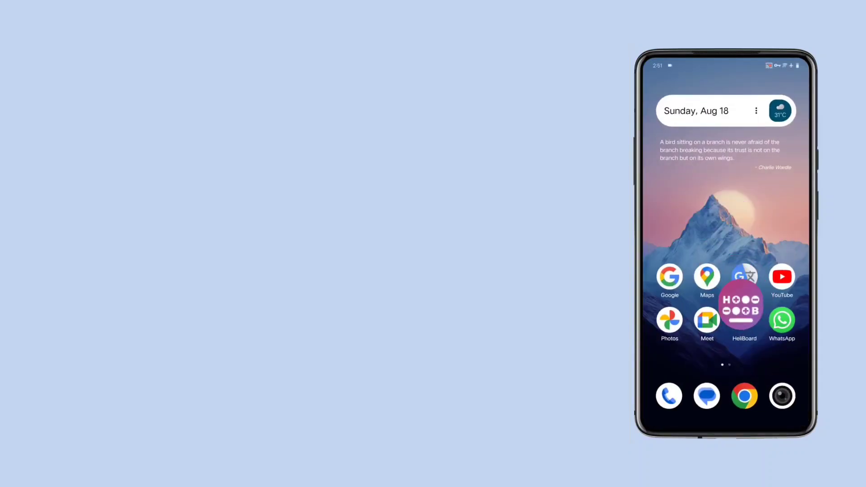
pyautogui.click(744, 301)
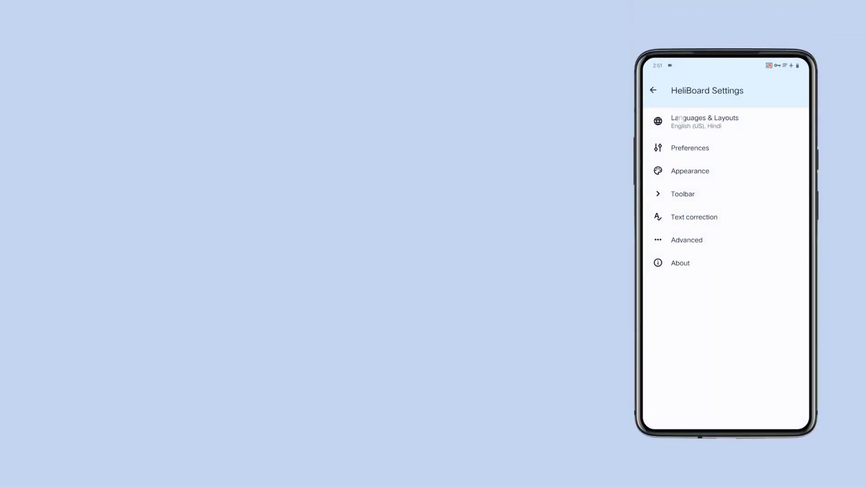
pyautogui.click(704, 122)
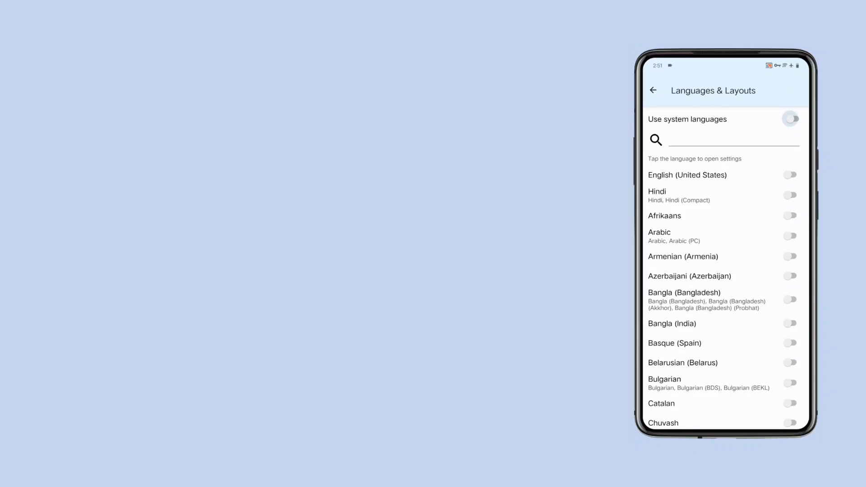
pyautogui.scroll(-3)
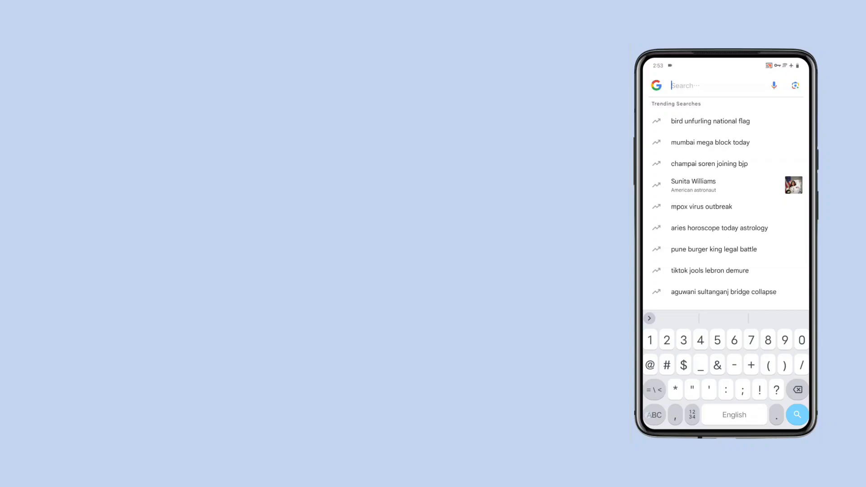
# - Enter 'hello world' and 'Lorem ipsum', then paste hello world from HeliBoard's clipboard history
pyautogui.click(654, 414)
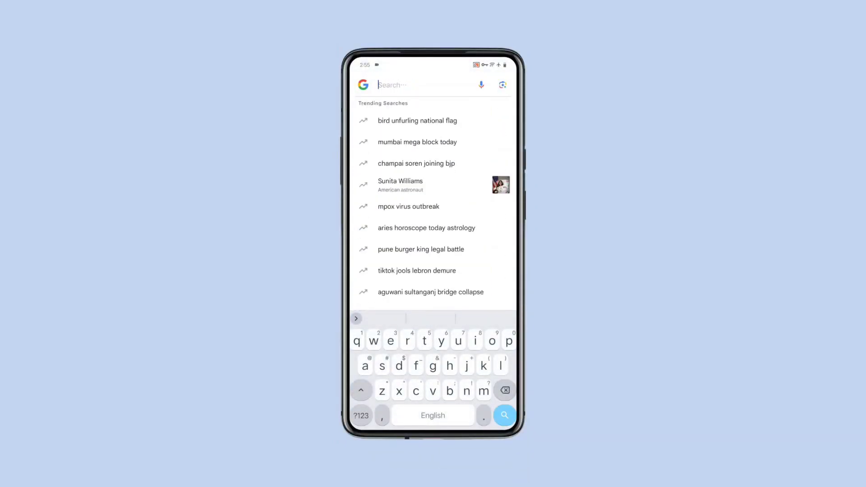
pyautogui.click(356, 319)
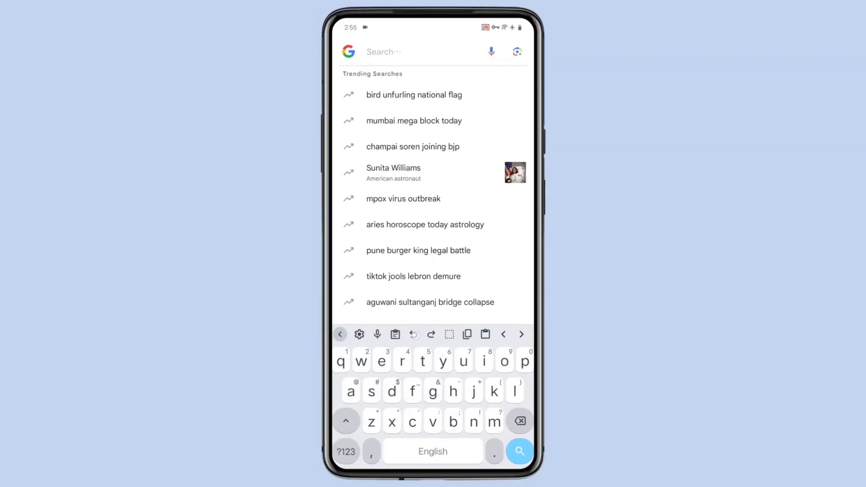
pyautogui.write('hello world')
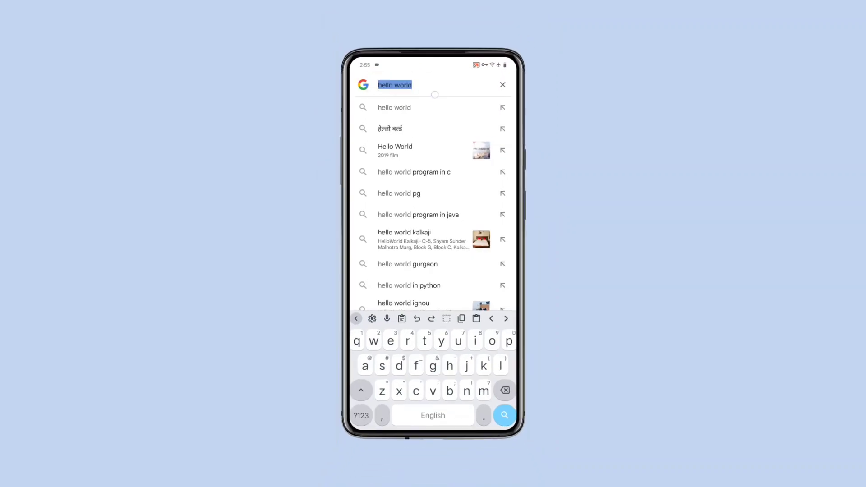
pyautogui.write('Lorem ipsum')
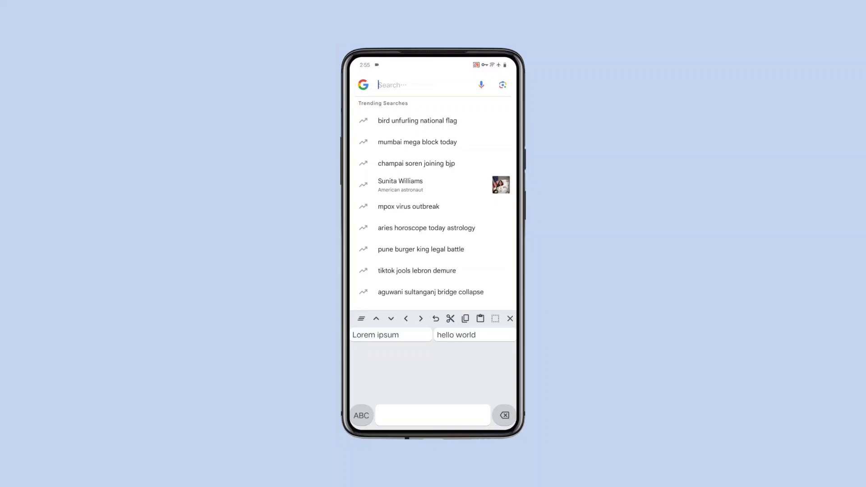
pyautogui.click(473, 334)
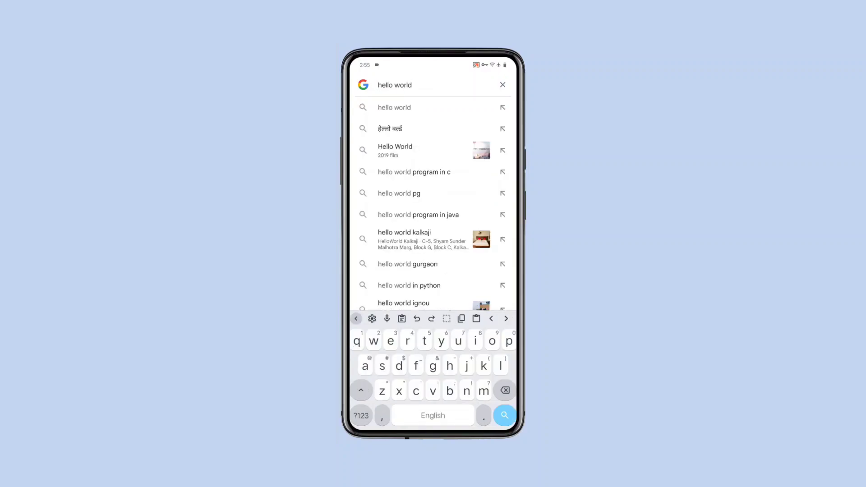
pyautogui.doubleClick(403, 84)
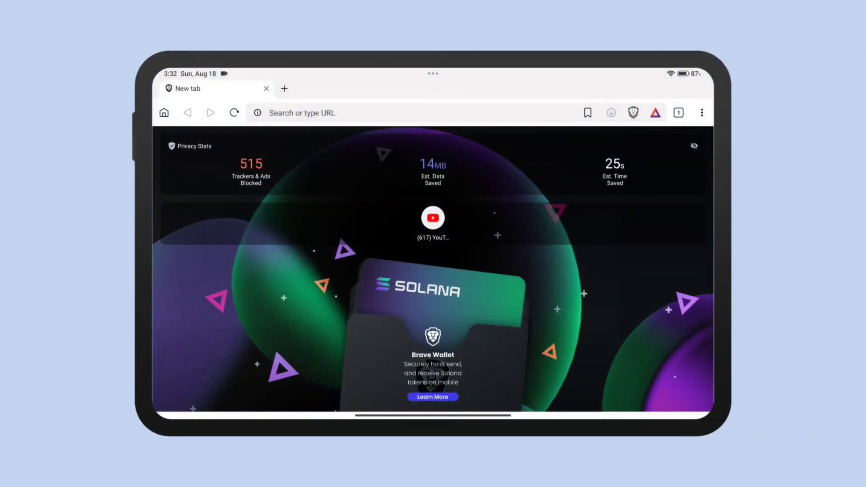
# - Leave the Brave tablet view for the phone's home screen with Evil Spin
pyautogui.click(386, 112)
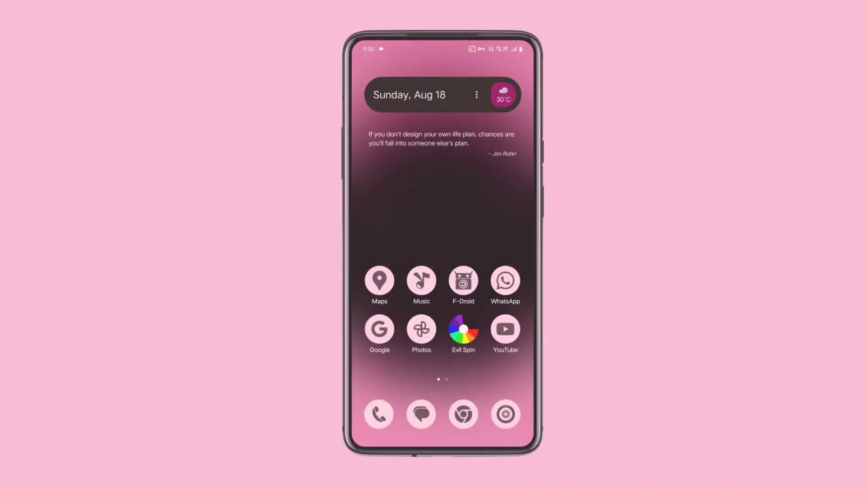
pyautogui.click(463, 282)
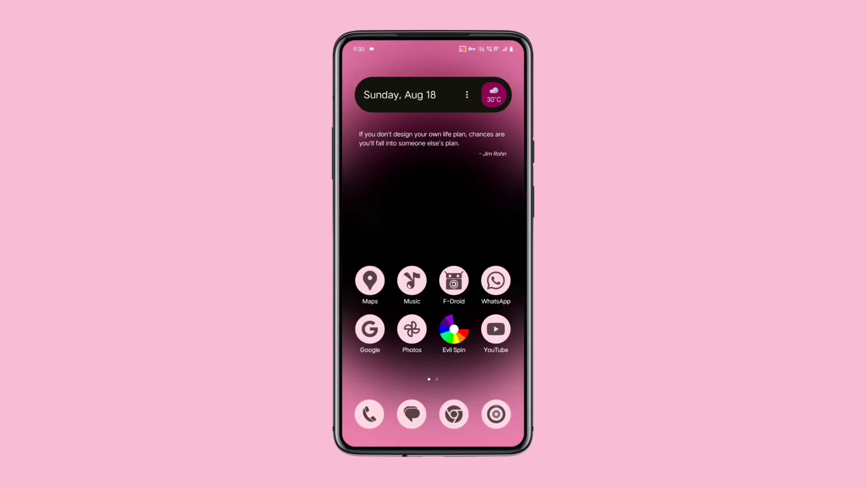
pyautogui.click(453, 330)
pyautogui.write('Manchu')
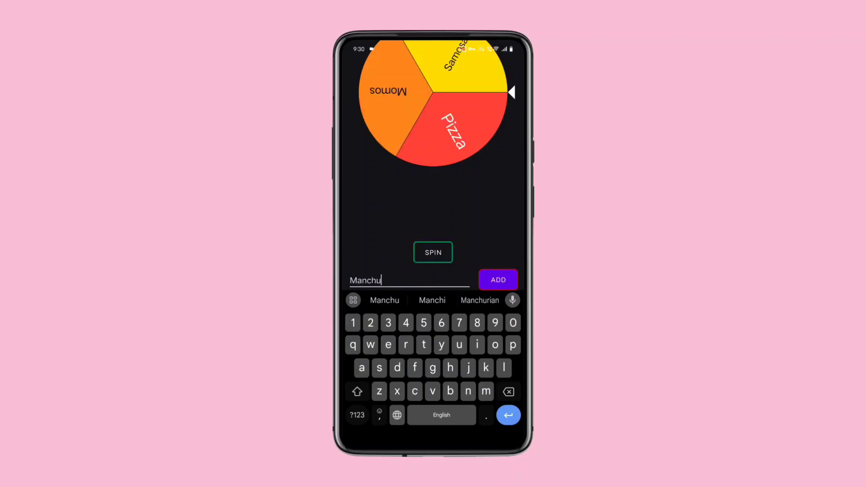
# - Add Manchurian and idli to the wheel, spin it landing on Manchurian, and enter the wheel settings
pyautogui.click(495, 279)
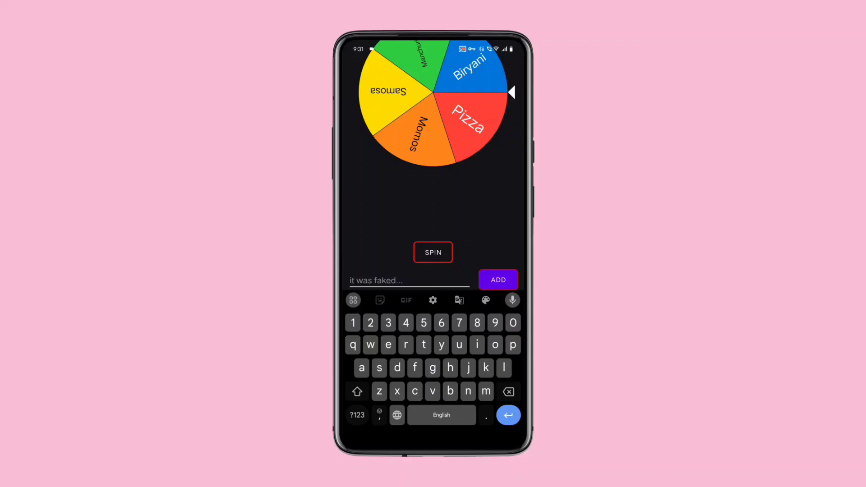
pyautogui.write('idli')
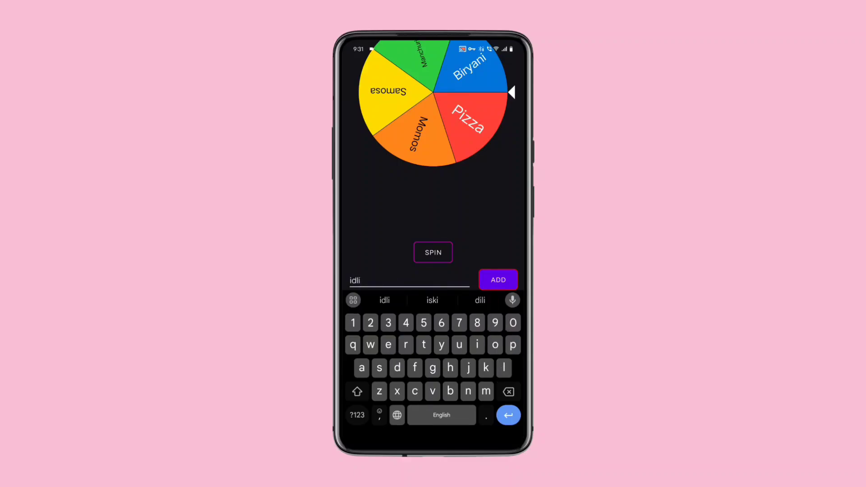
pyautogui.click(496, 280)
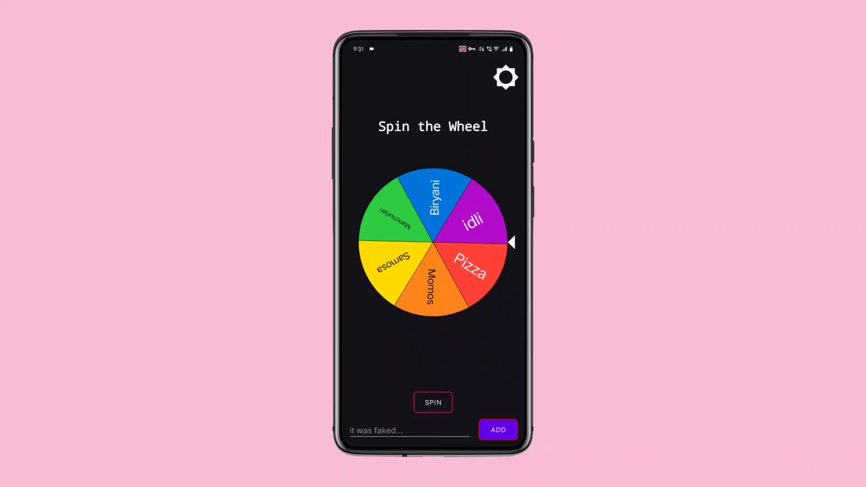
pyautogui.click(433, 401)
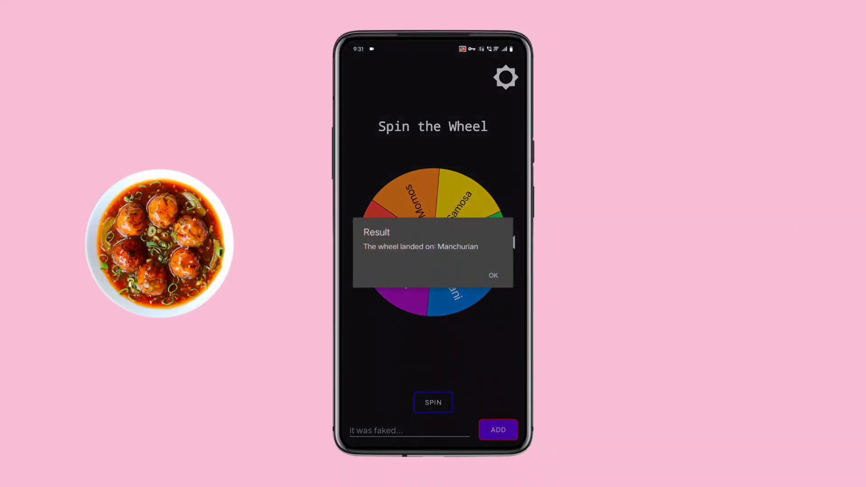
pyautogui.click(493, 275)
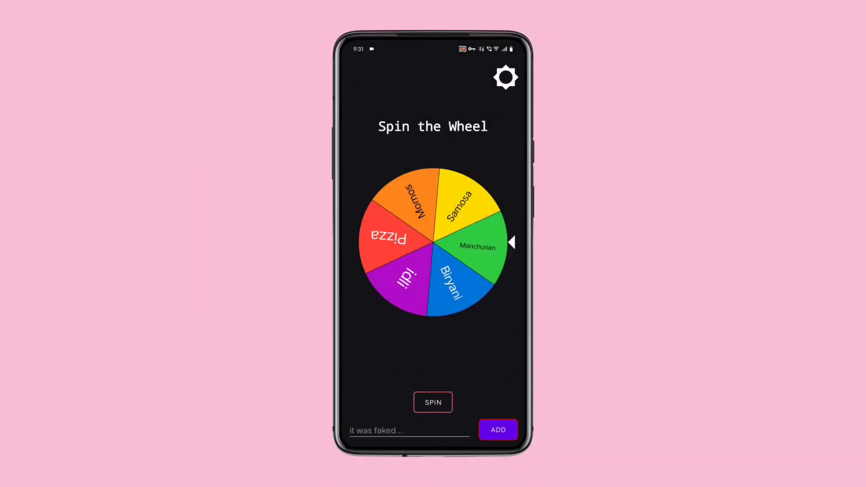
pyautogui.click(505, 77)
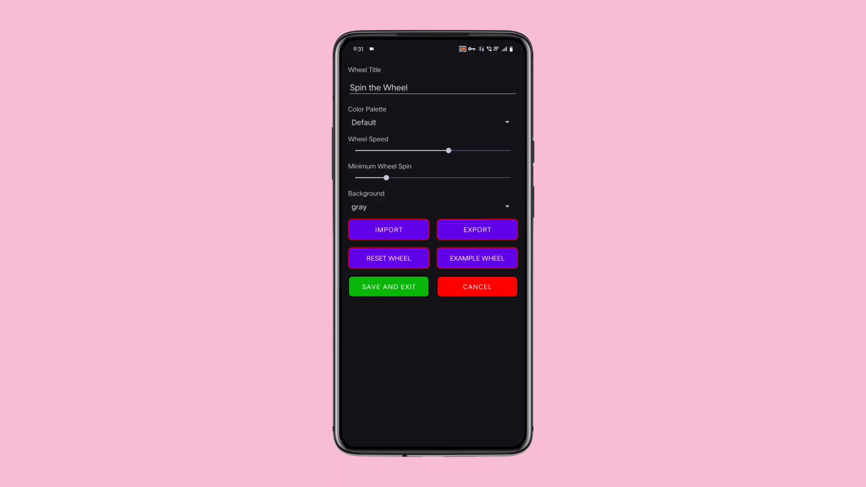
# - Reset the wheel, refill it with the numbers 1 to 6 and spin it
pyautogui.click(388, 258)
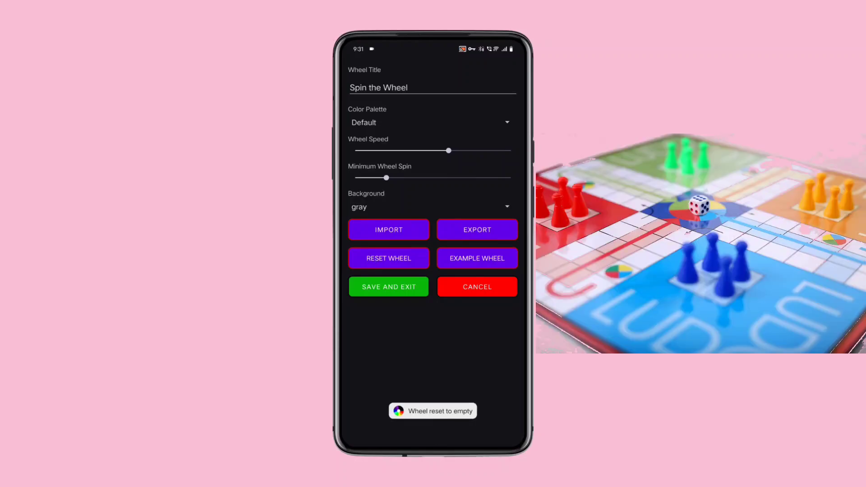
pyautogui.click(388, 287)
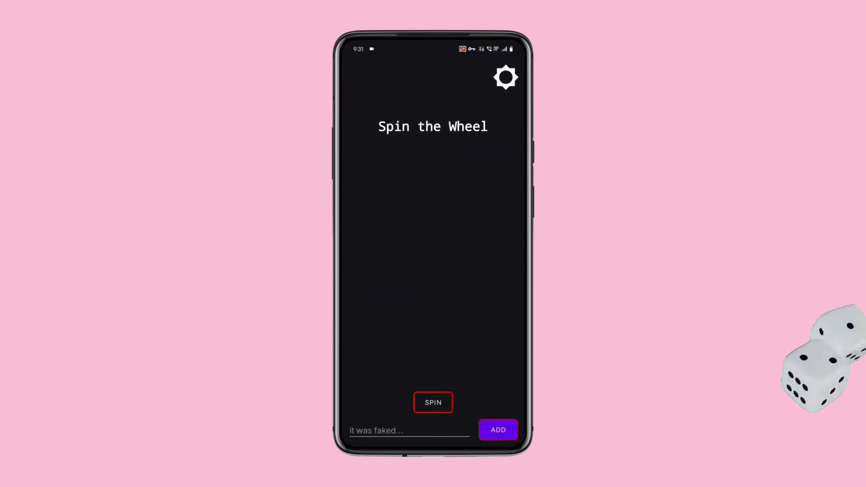
pyautogui.click(409, 430)
pyautogui.write('3')
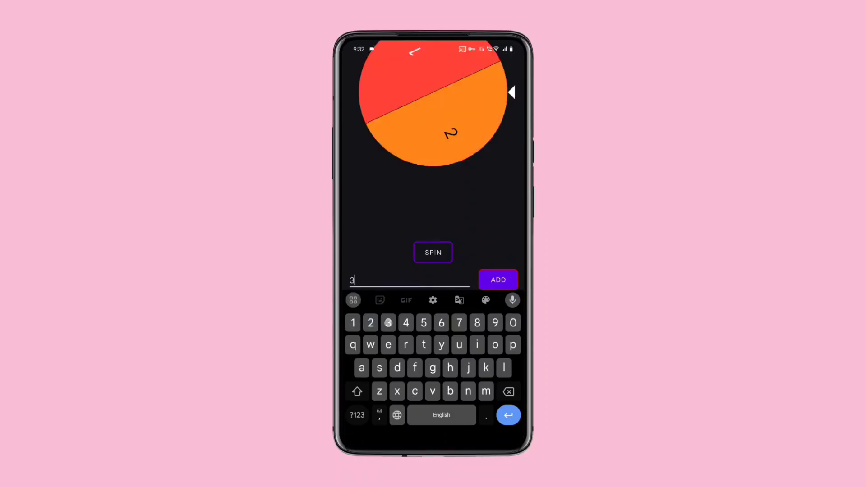
pyautogui.click(496, 280)
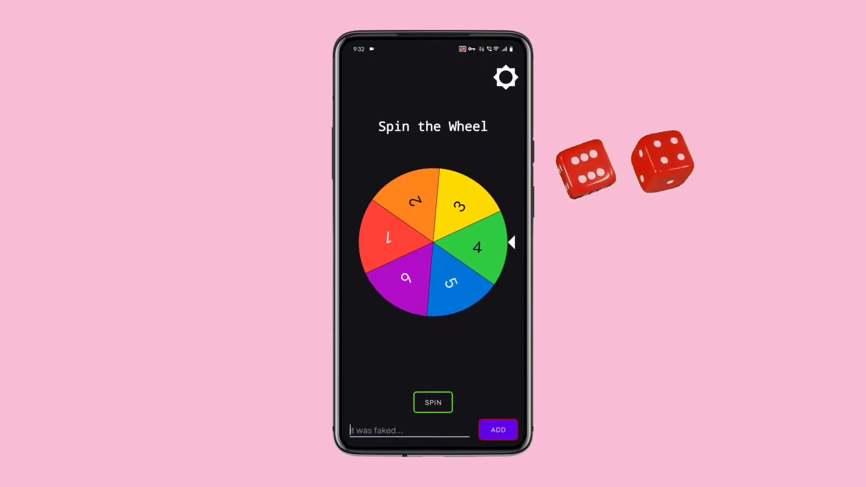
pyautogui.click(432, 401)
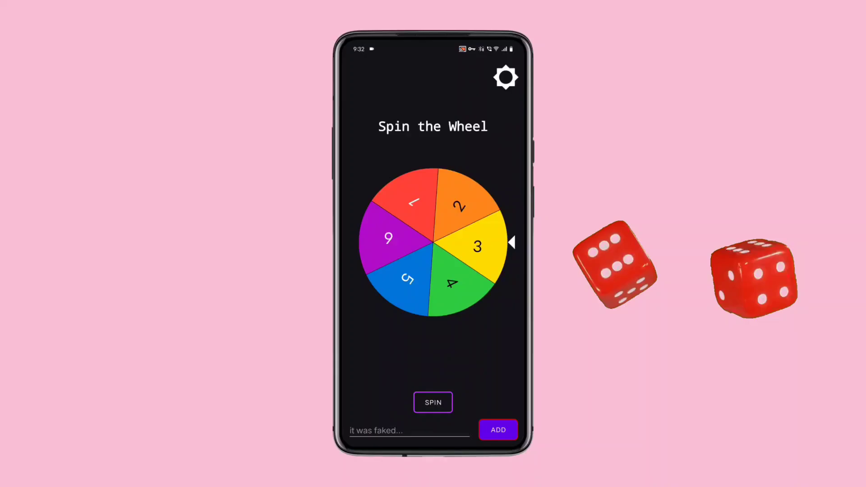
pyautogui.click(433, 402)
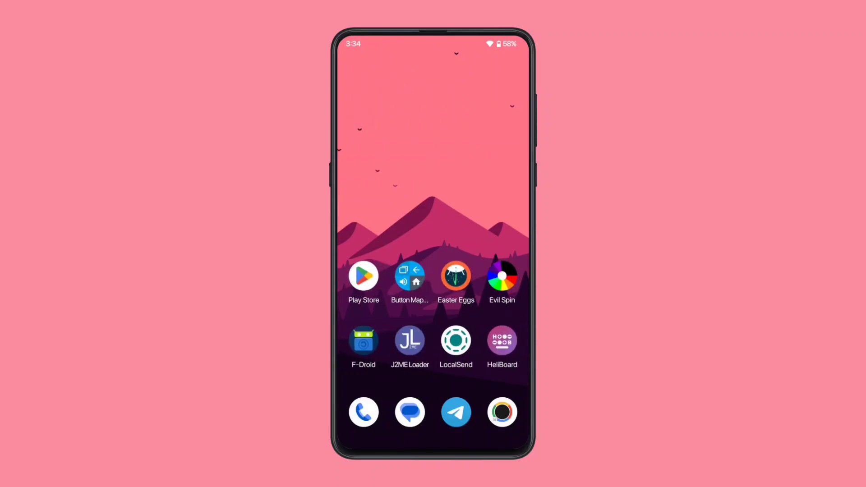
# - Launch Button Mapper from the home screen and reach its Get started page
pyautogui.click(408, 274)
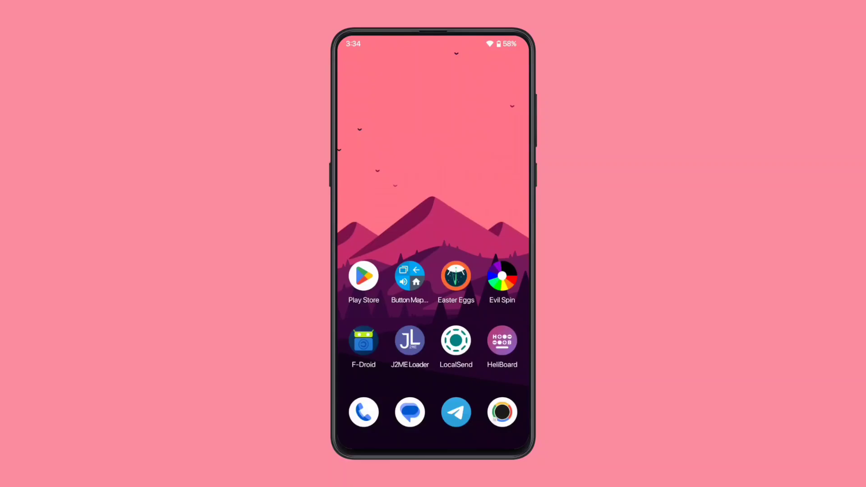
pyautogui.click(409, 274)
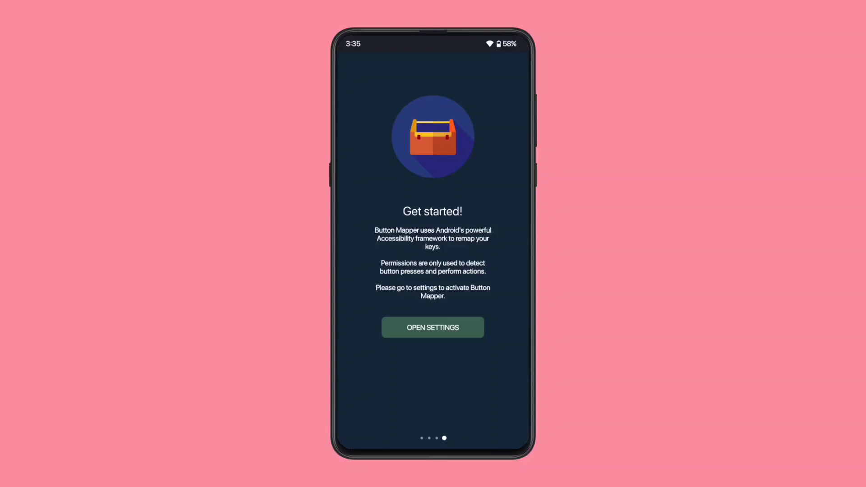
# - Enable the Button Mapper accessibility service and grant its permission
pyautogui.click(432, 327)
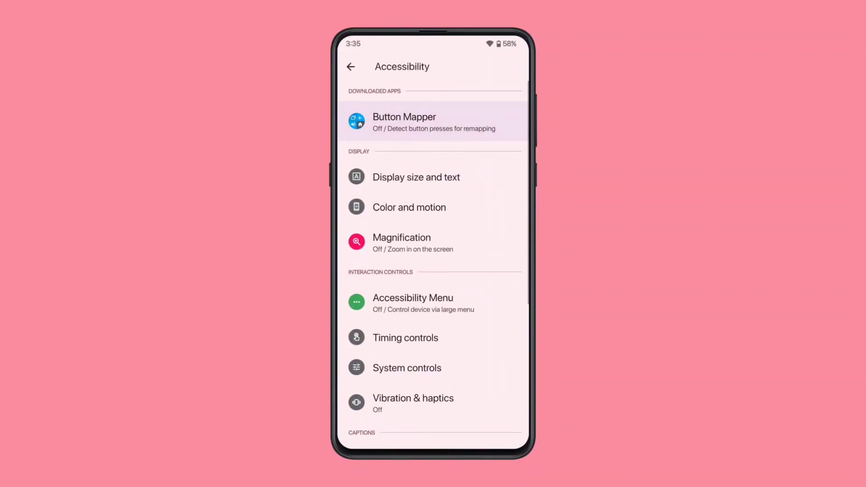
pyautogui.click(434, 122)
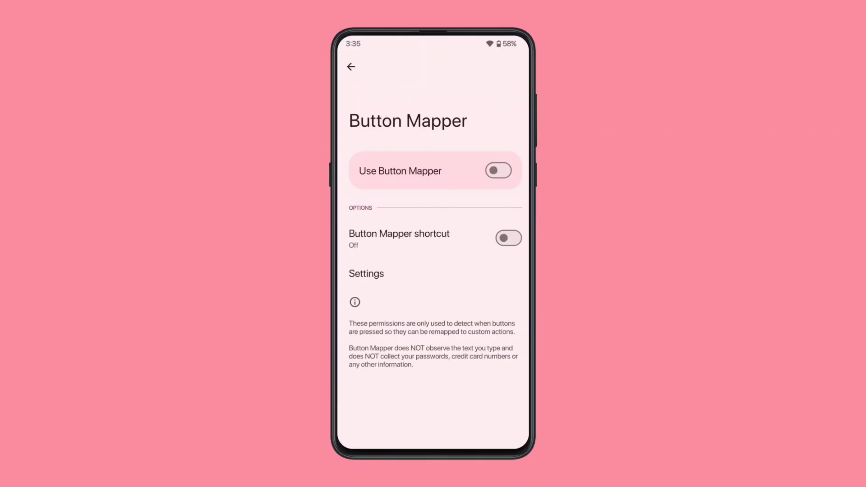
pyautogui.click(434, 171)
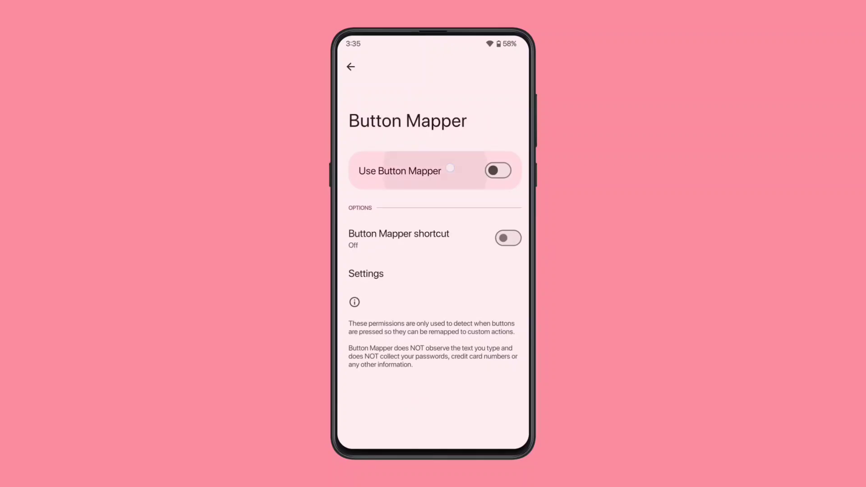
pyautogui.click(496, 170)
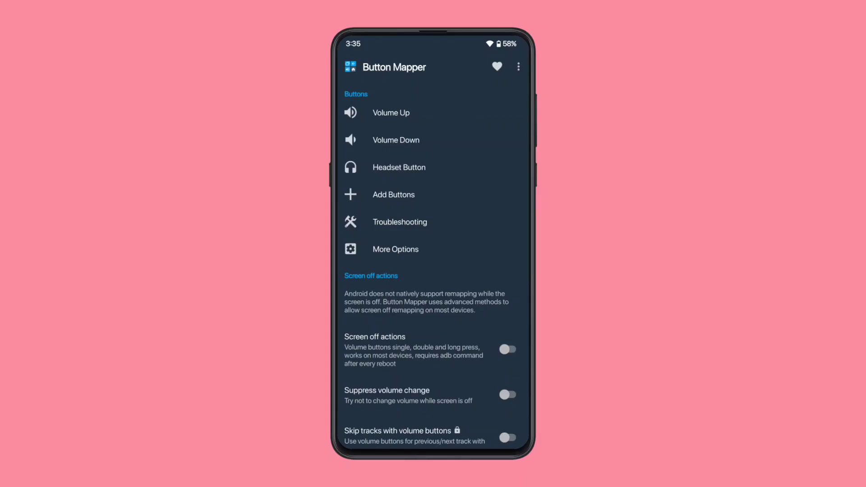
# - Enter the Volume Up button's customization page from the Buttons list
pyautogui.scroll(-3)
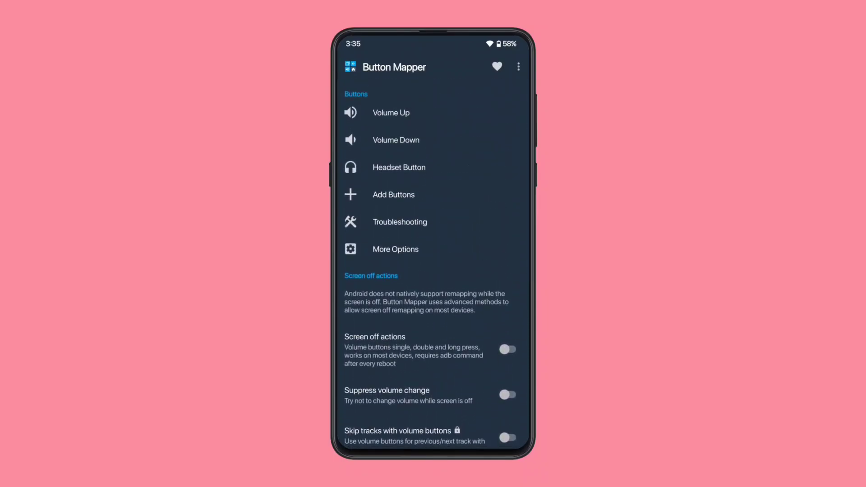
pyautogui.click(391, 112)
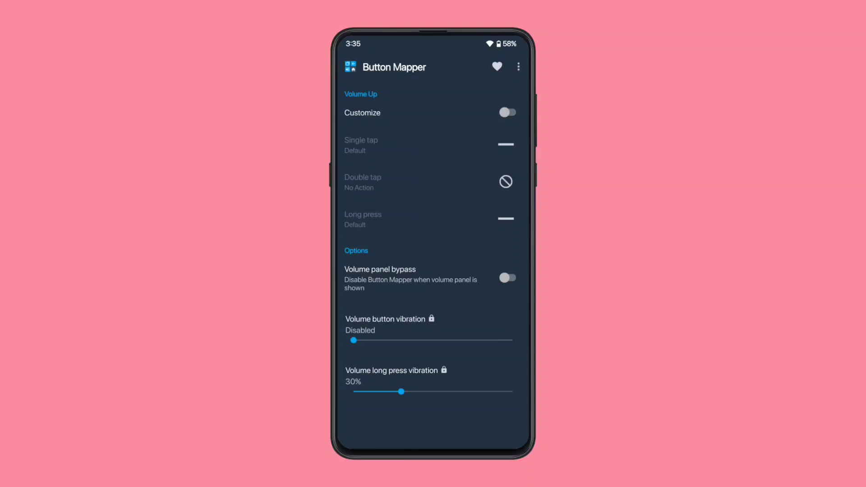
# - Turn on Volume Up customization and map its single tap to Screenshot
pyautogui.click(506, 112)
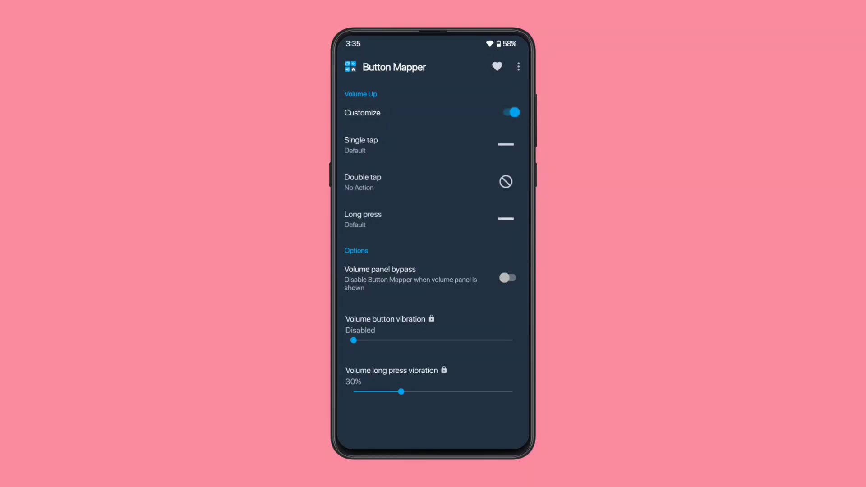
pyautogui.click(428, 144)
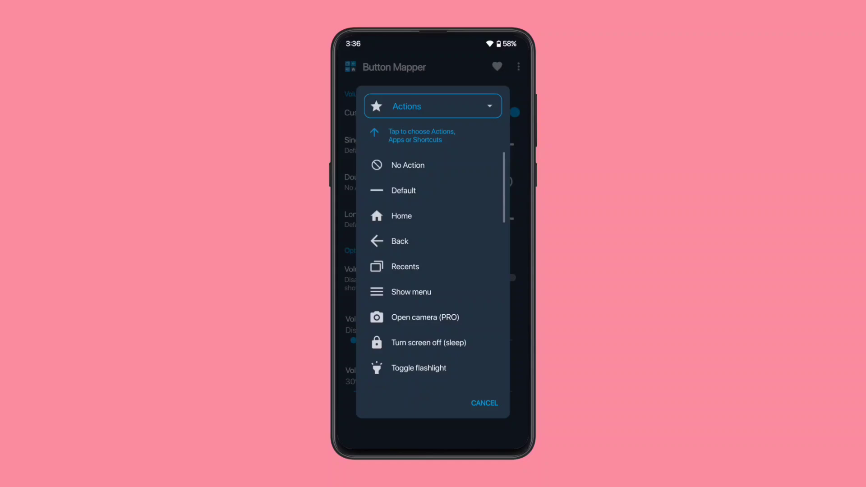
pyautogui.scroll(-3)
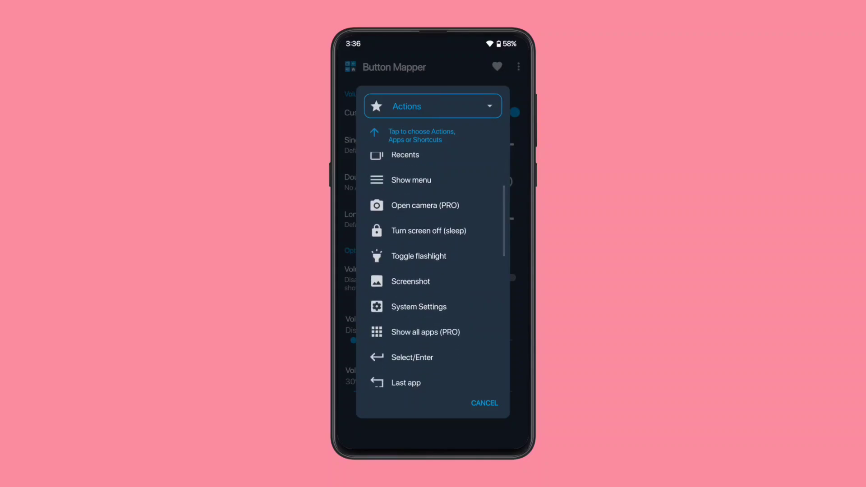
pyautogui.click(409, 282)
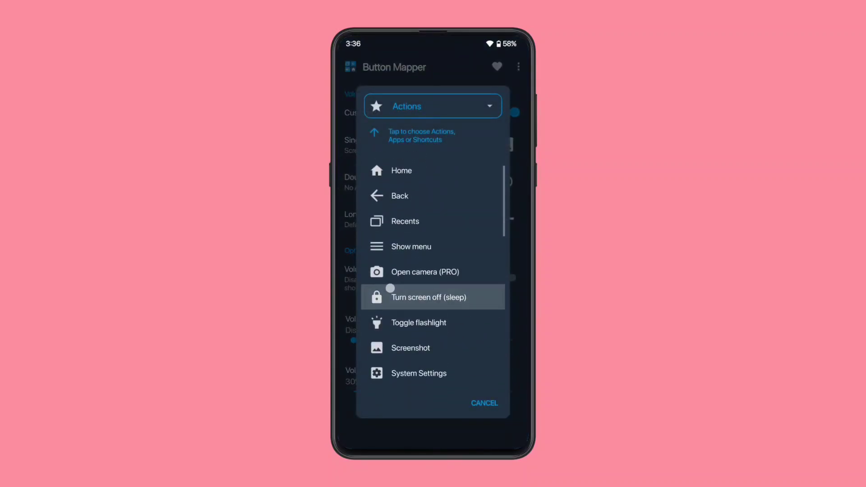
pyautogui.scroll(-3)
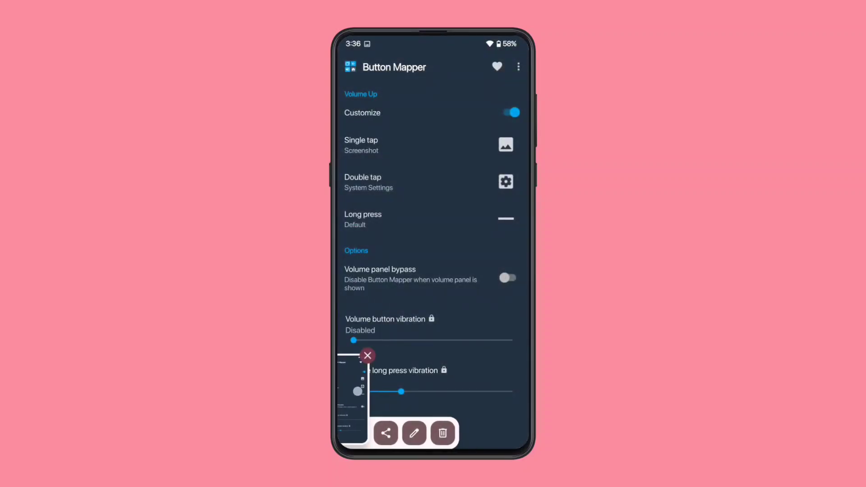
pyautogui.click(367, 355)
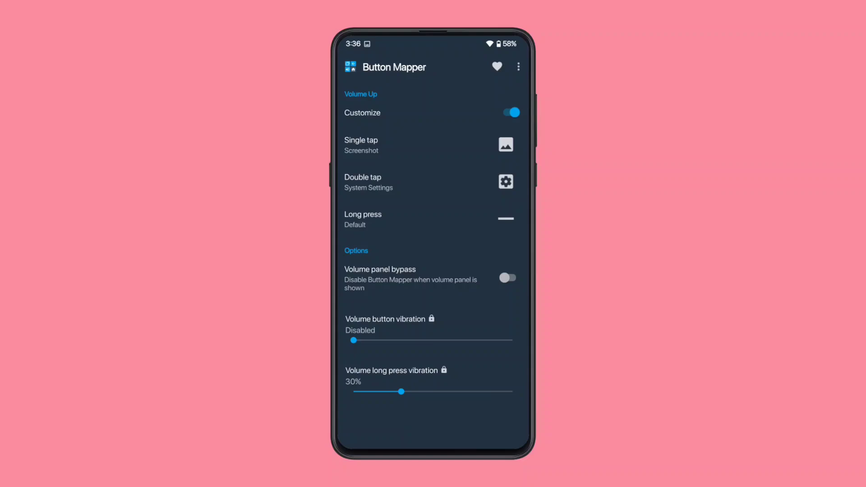